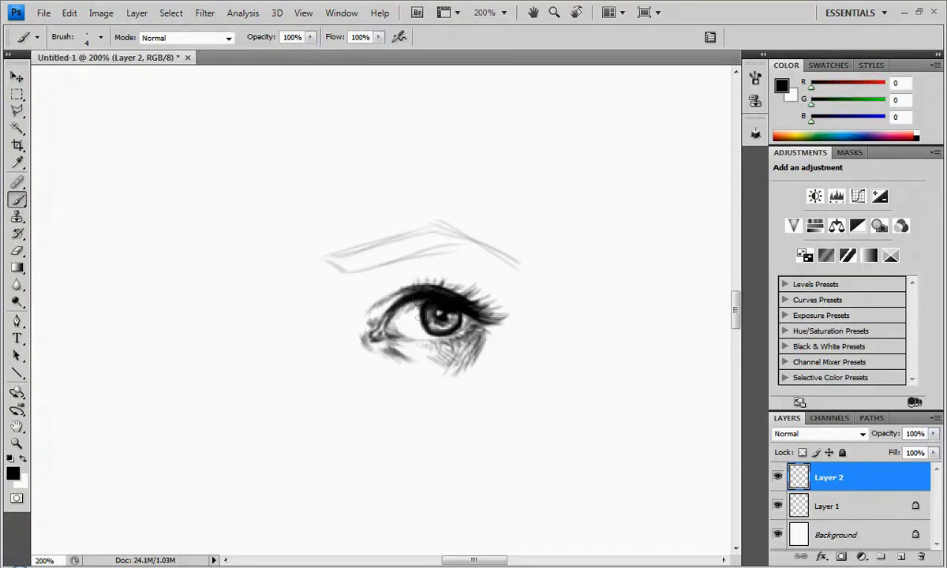
Lower the brush opacity to 20% and dab soft shading around the eye's inner corner.
left_click(430, 315)
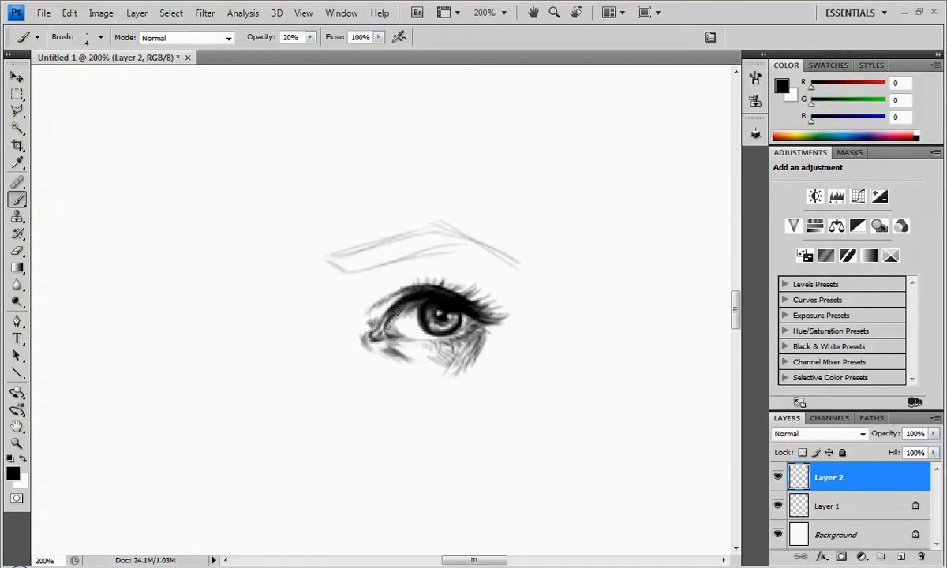
left_click(387, 319)
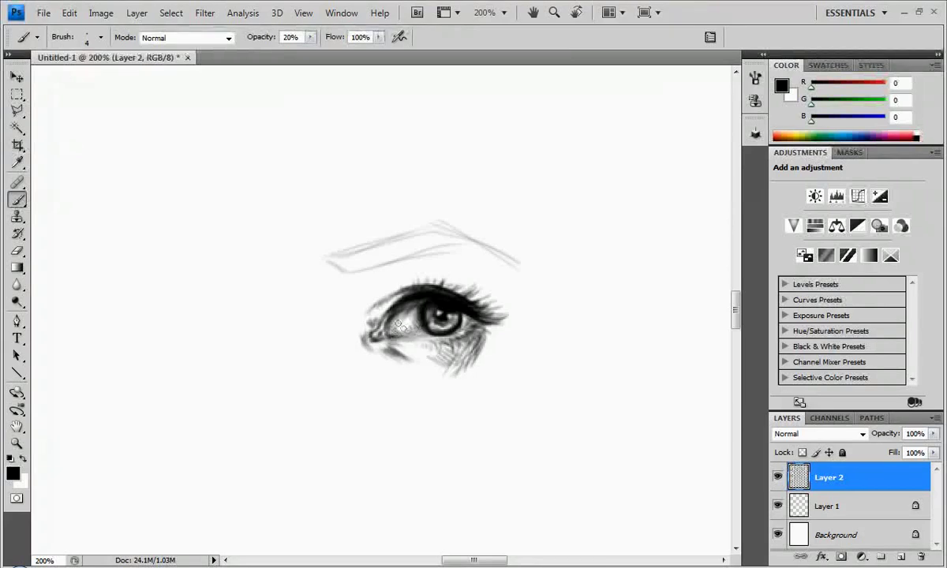
left_click(402, 327)
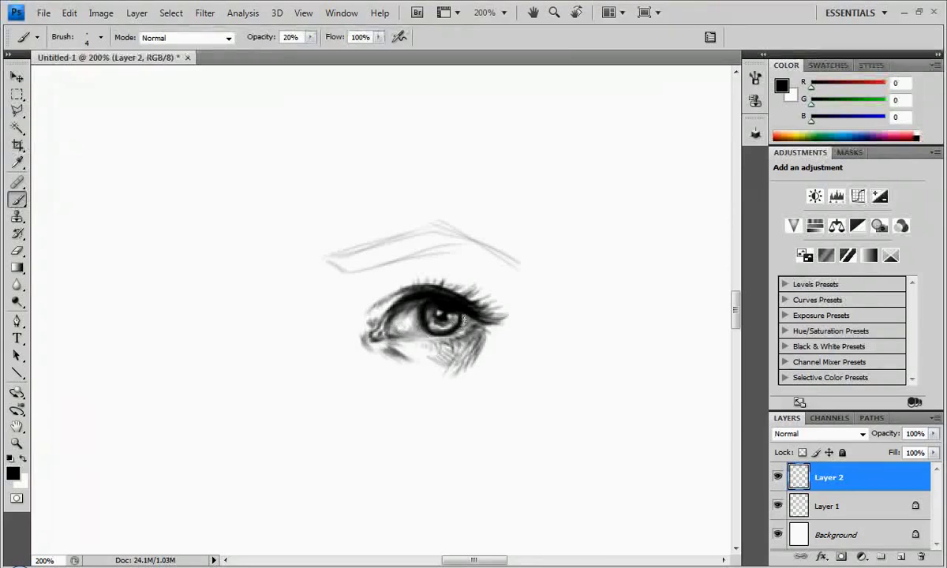
left_click(465, 315)
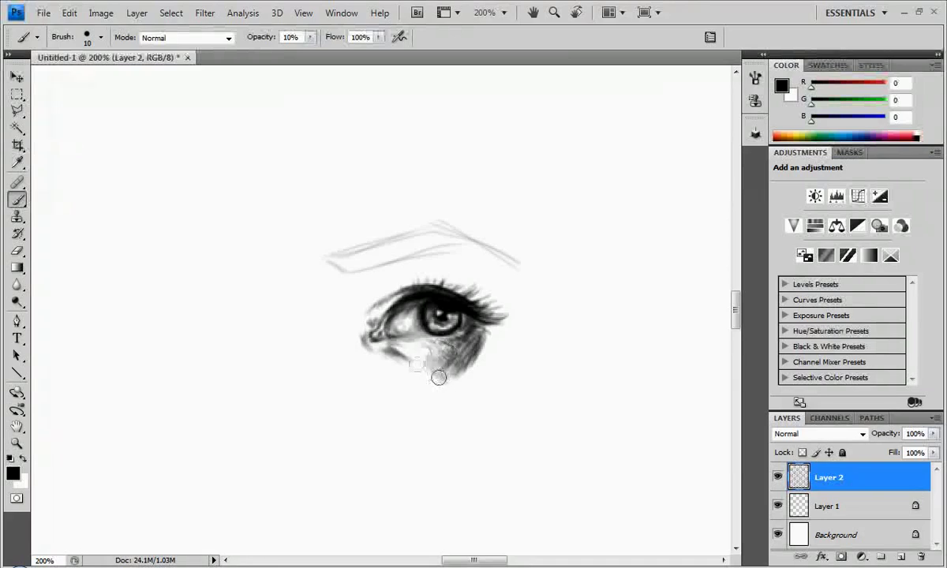
Soften the shading under the lower lid and inner corner, and fill the eyebrow with soft gray.
left_click_drag(438, 377, 382, 347)
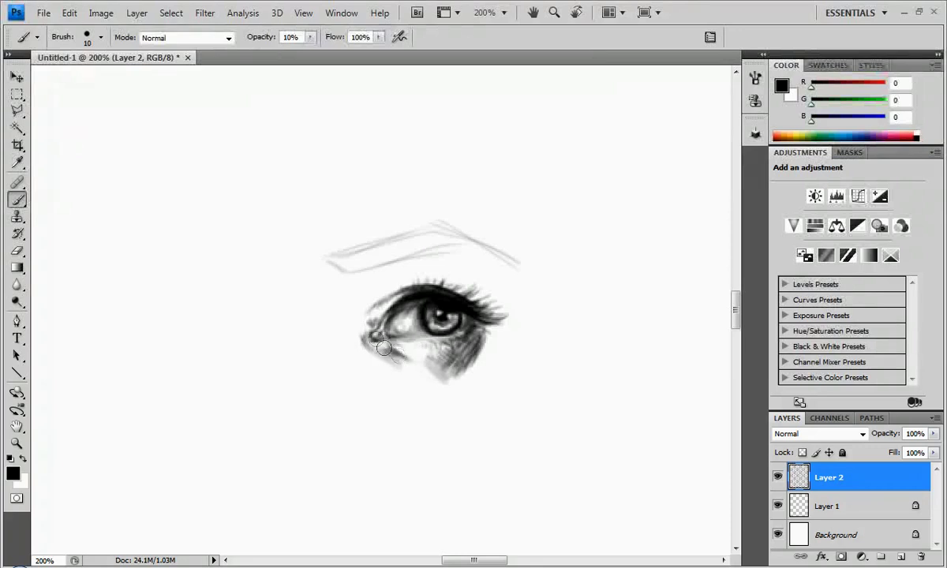
left_click_drag(383, 349, 378, 300)
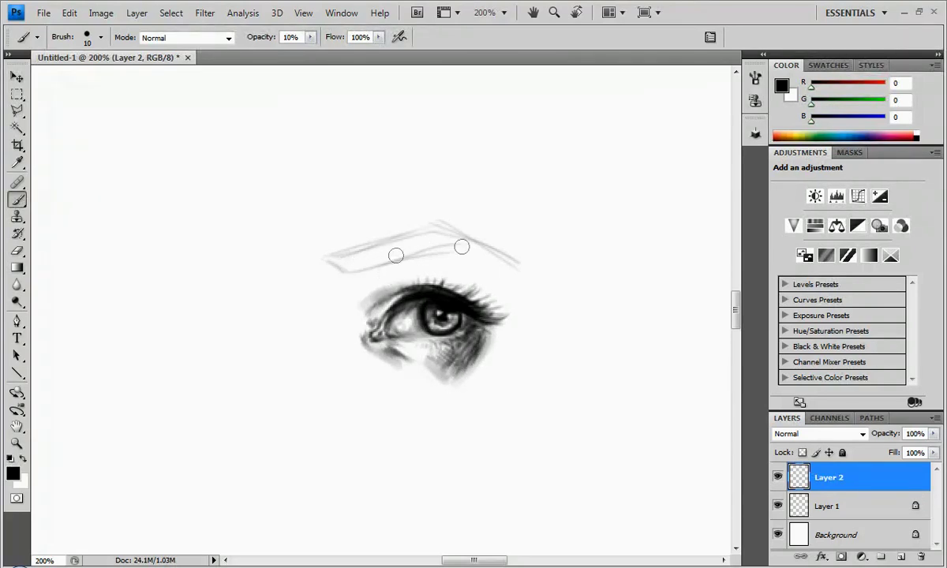
left_click_drag(394, 255, 465, 228)
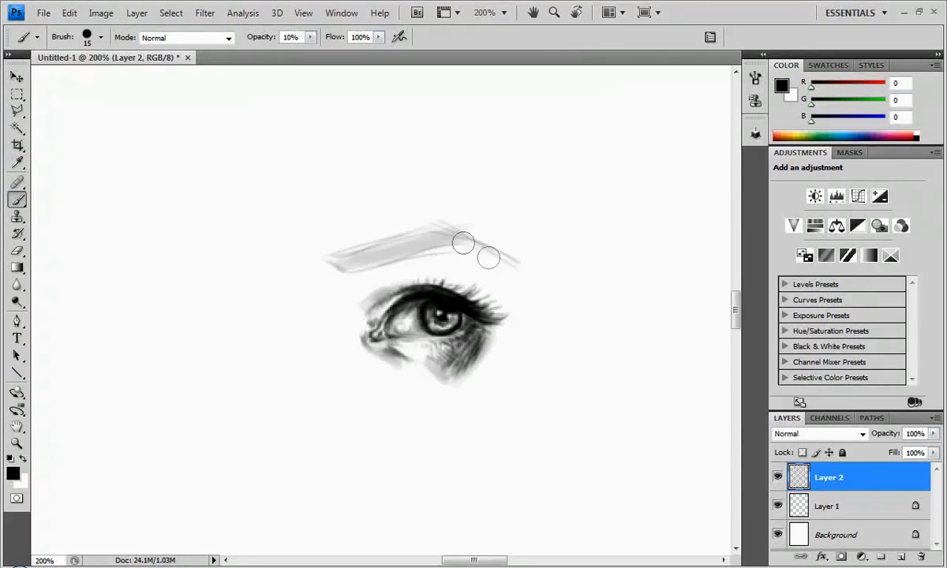
left_click_drag(473, 253, 345, 270)
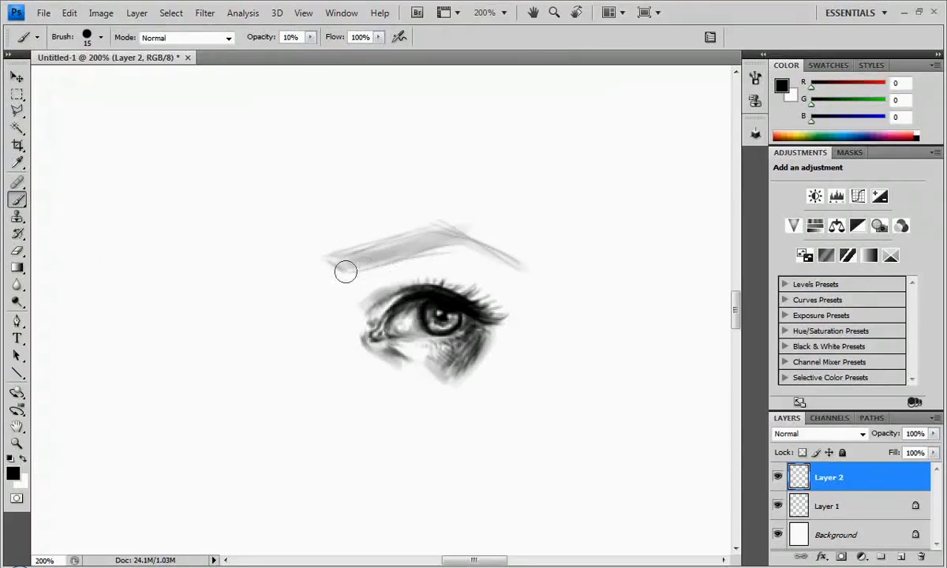
left_click_drag(347, 272, 309, 314)
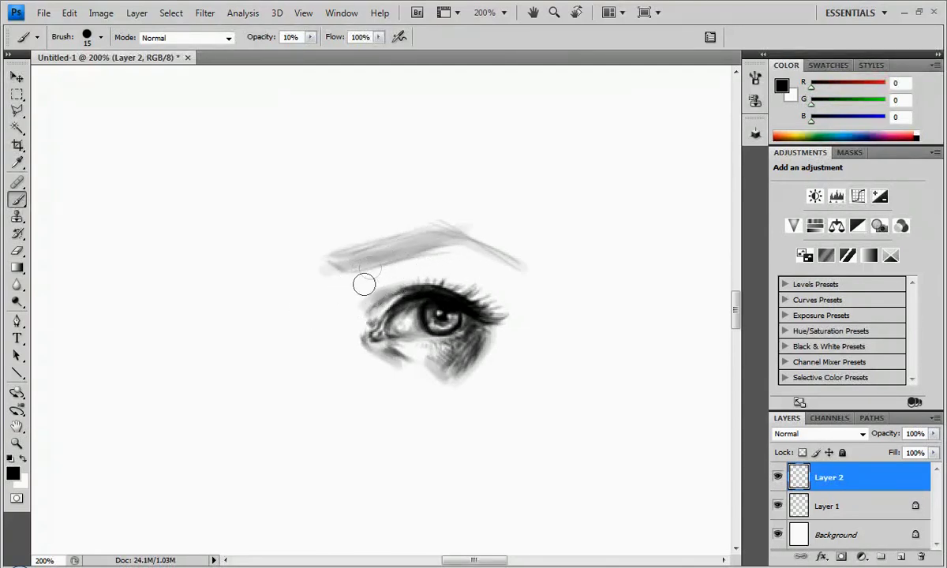
Shade the upper lid between eyebrow and eye, out to the outer corner.
left_click_drag(363, 284, 371, 331)
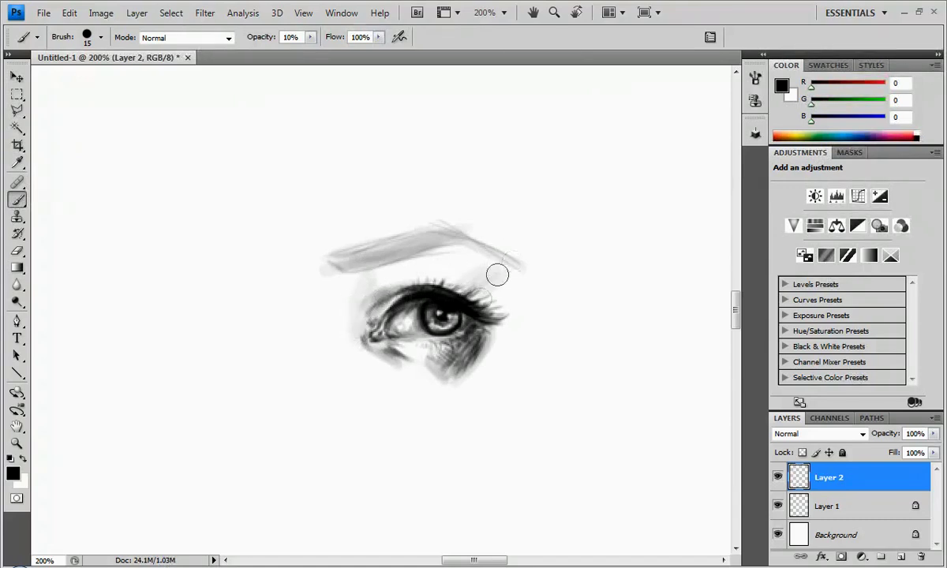
left_click_drag(497, 274, 502, 301)
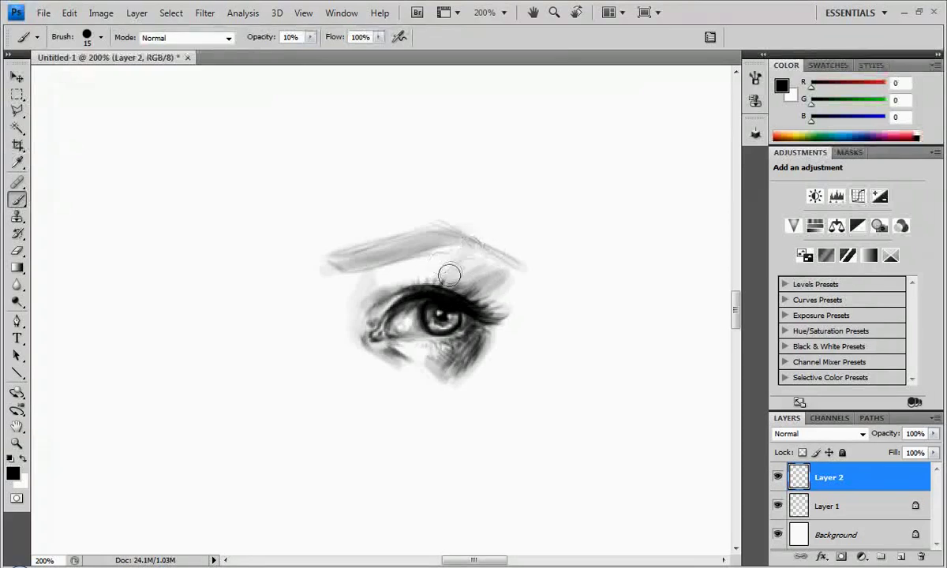
left_click_drag(449, 276, 497, 323)
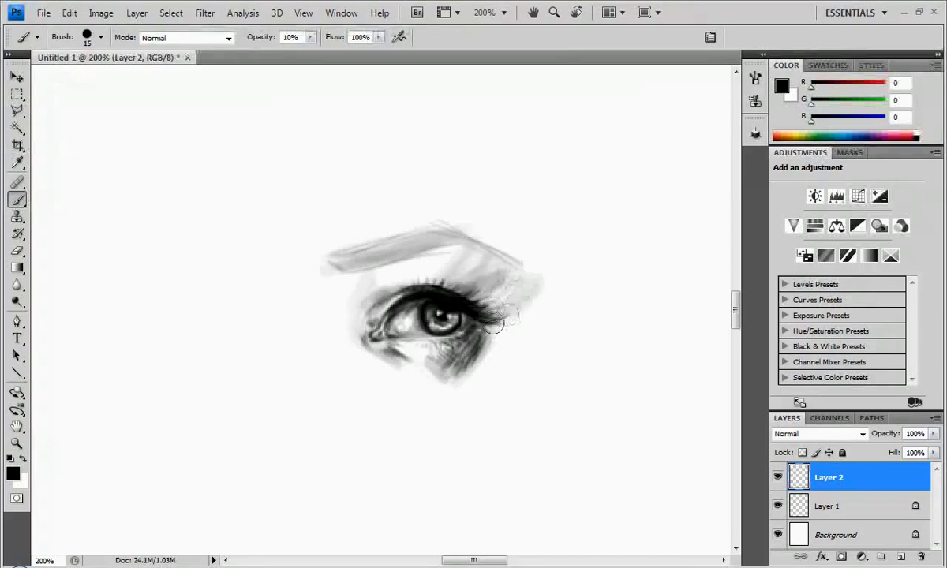
left_click_drag(505, 319, 387, 255)
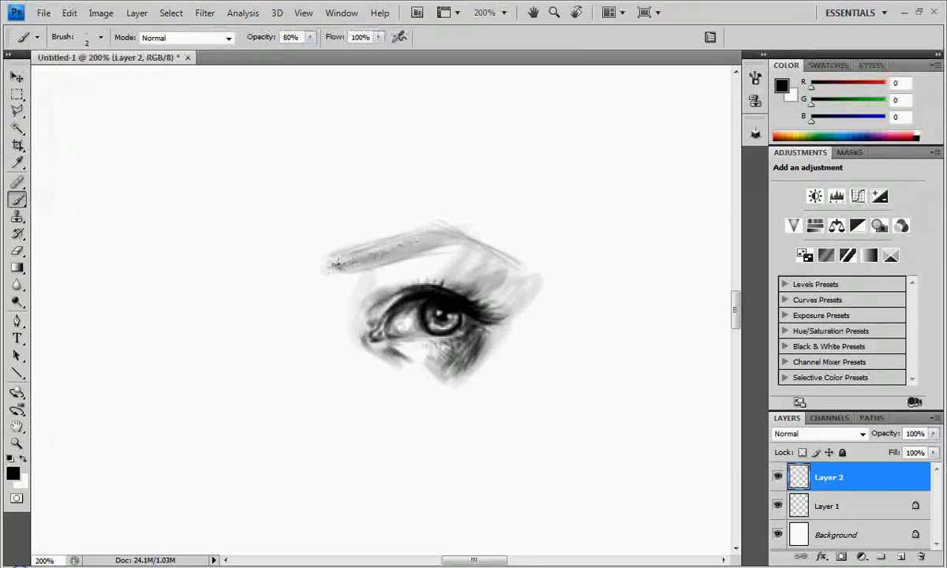
Add 2 px hair strokes to the brow, fade Layer 1 to about 22%, and darken the brow's lower edge.
left_click_drag(331, 264, 465, 237)
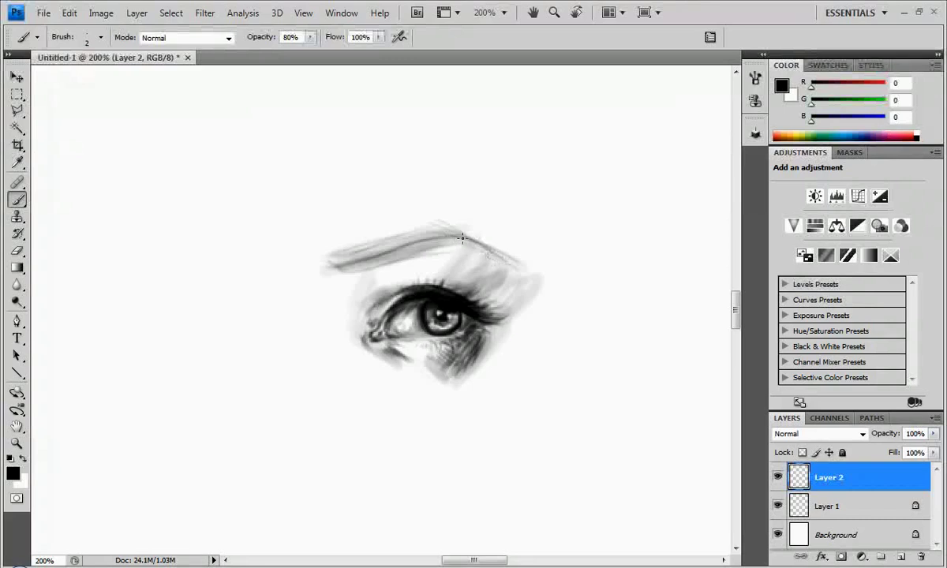
left_click_drag(465, 237, 513, 260)
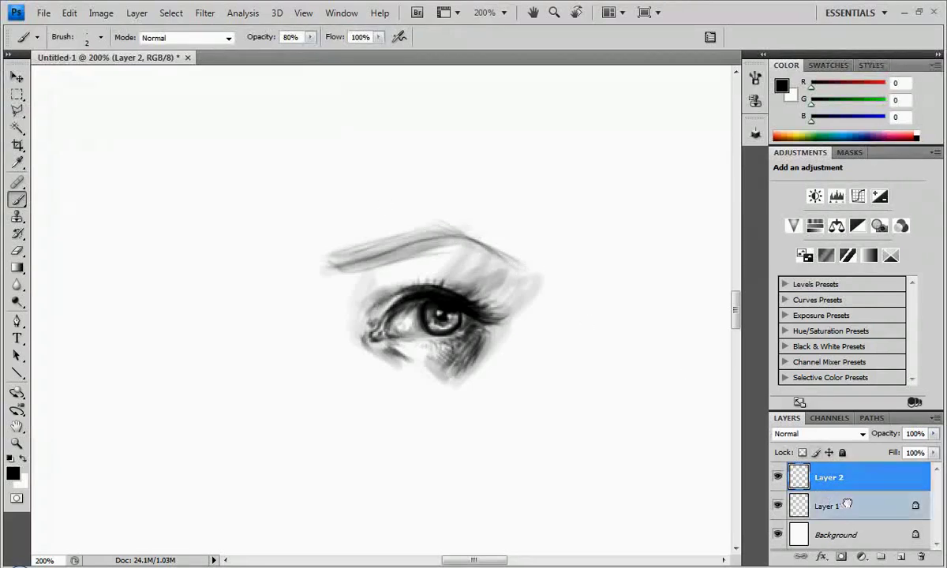
left_click(828, 506)
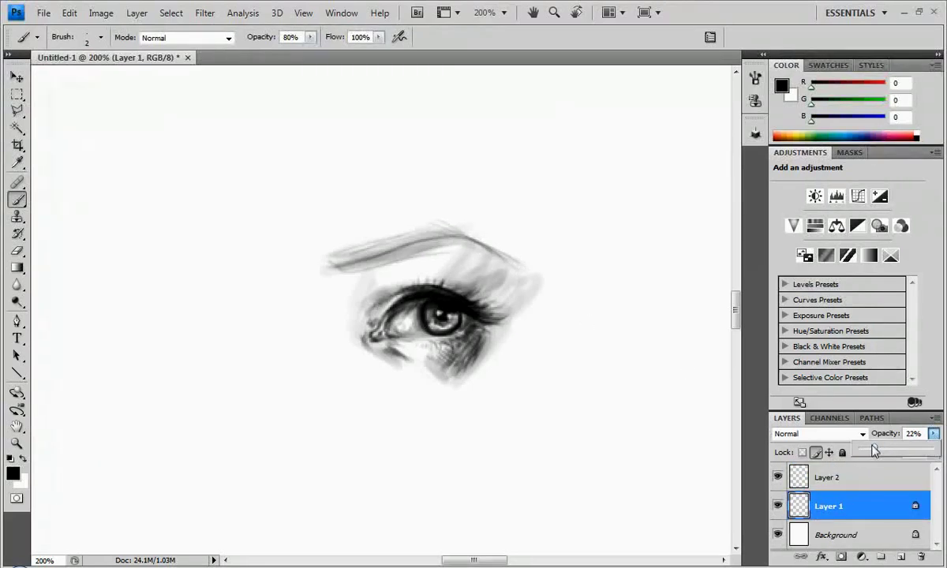
left_click(826, 477)
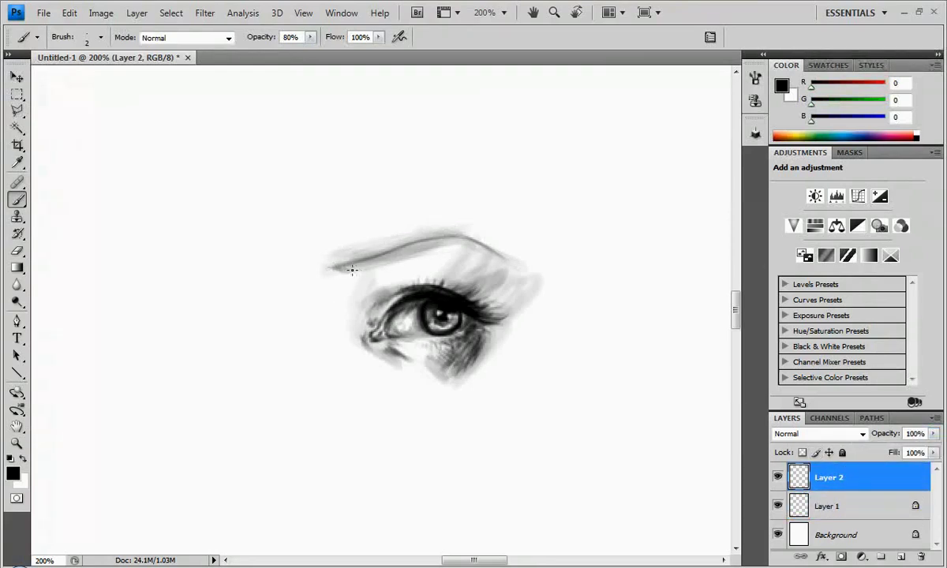
left_click_drag(351, 271, 469, 239)
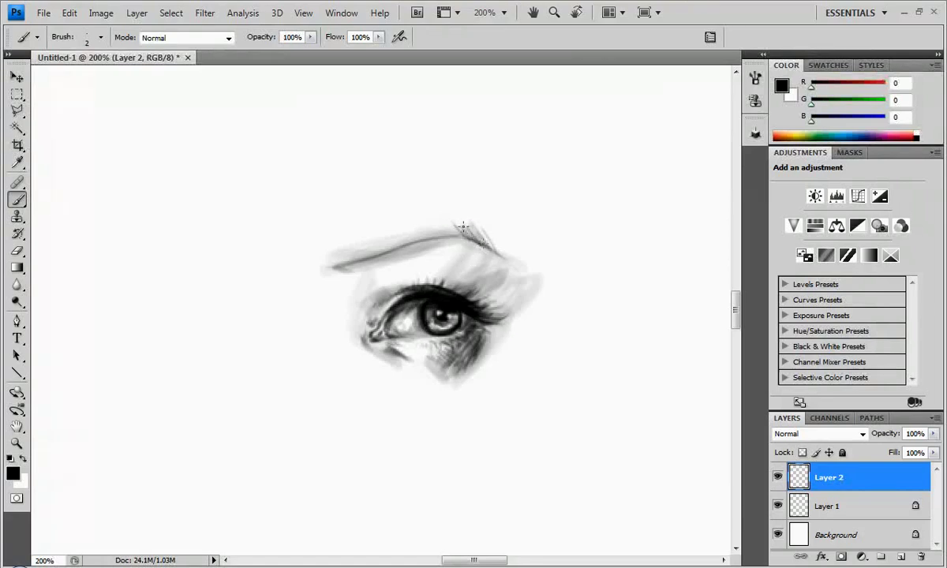
At 100% opacity, stroke dark 2 px hairs from the eyebrow's arch to its inner end.
left_click_drag(462, 228, 505, 253)
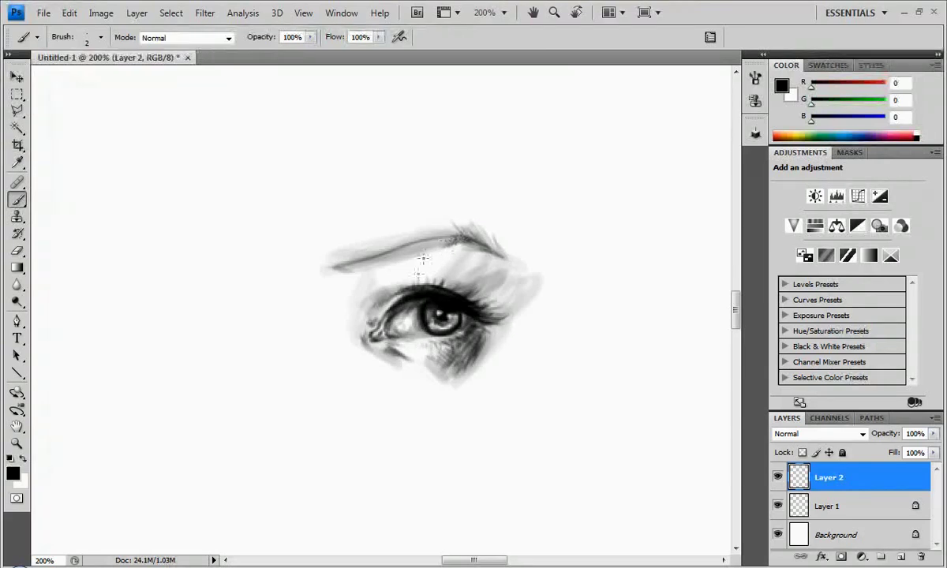
left_click_drag(422, 261, 446, 244)
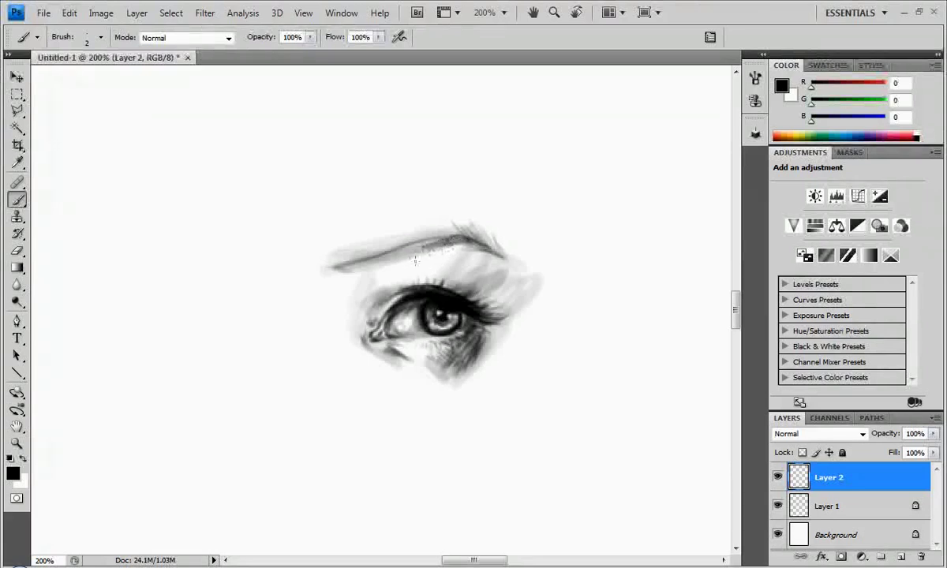
left_click_drag(395, 260, 442, 241)
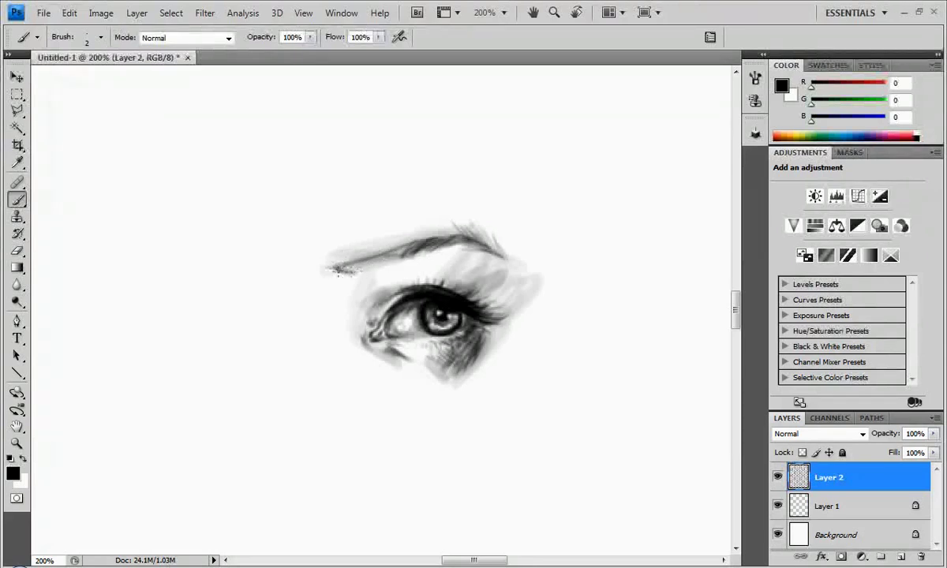
left_click_drag(324, 272, 371, 265)
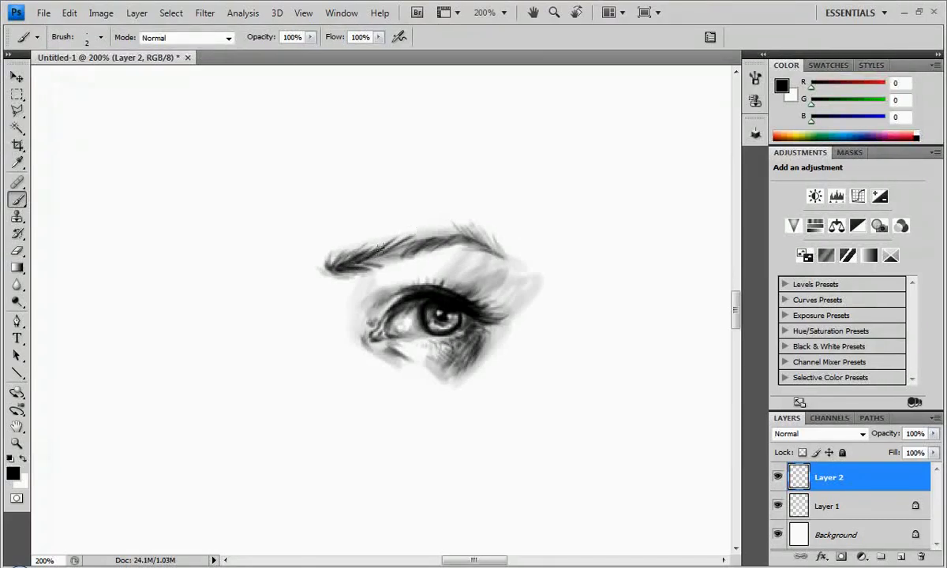
Add more hair strokes over the eyebrow's arch and tail, and deepen the eye's inner corner.
left_click_drag(382, 248, 434, 217)
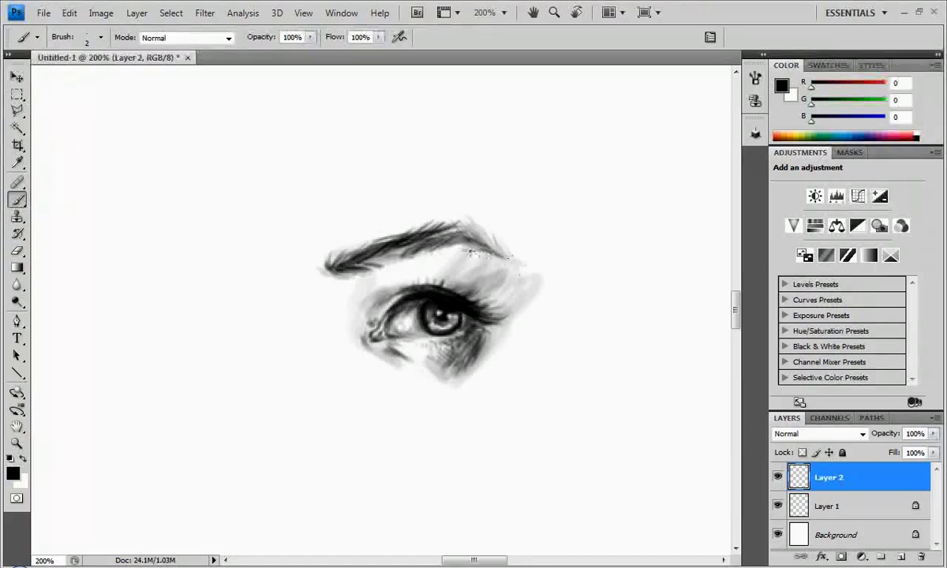
left_click_drag(470, 252, 363, 264)
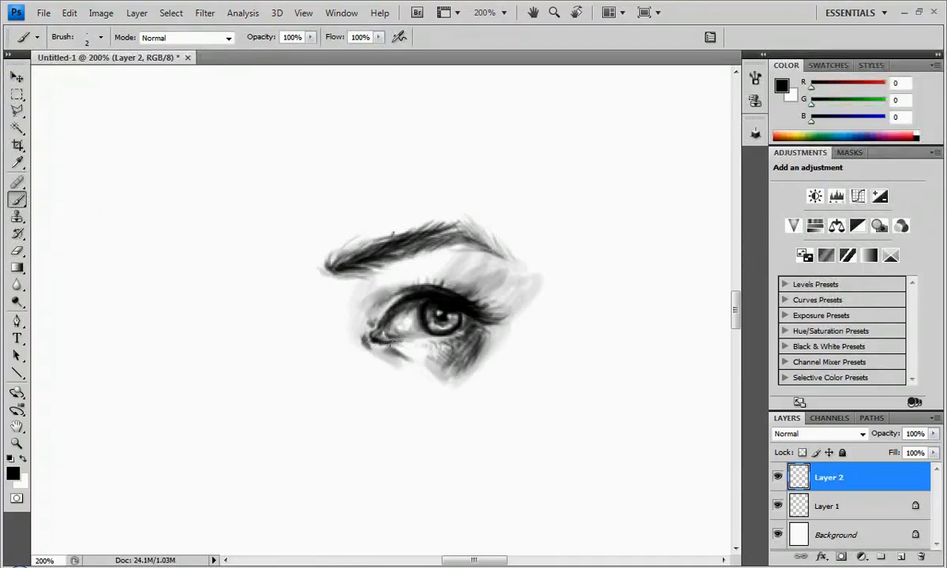
left_click(387, 335)
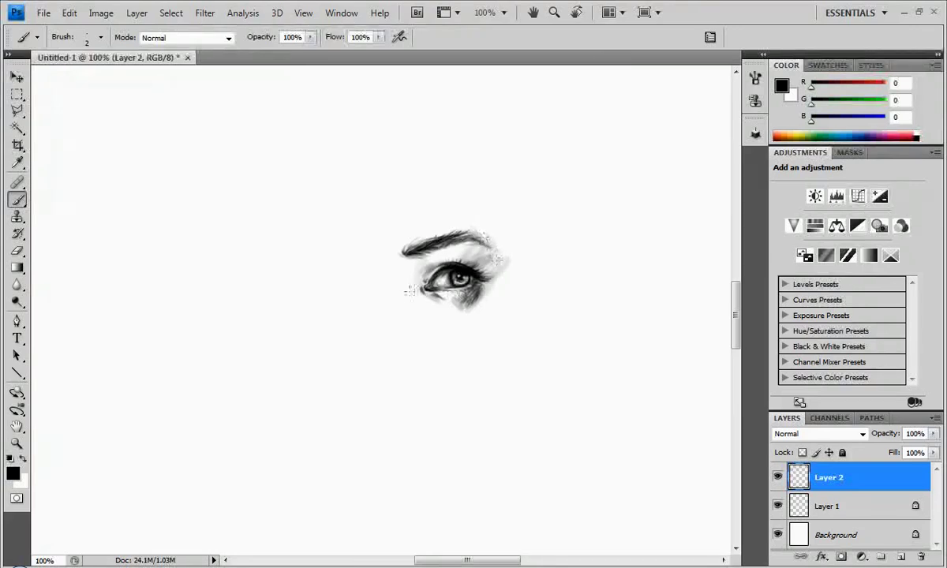
Reposition the drawing at 100% view and show the 2 px hard brush tip options.
left_click_drag(450, 272, 470, 241)
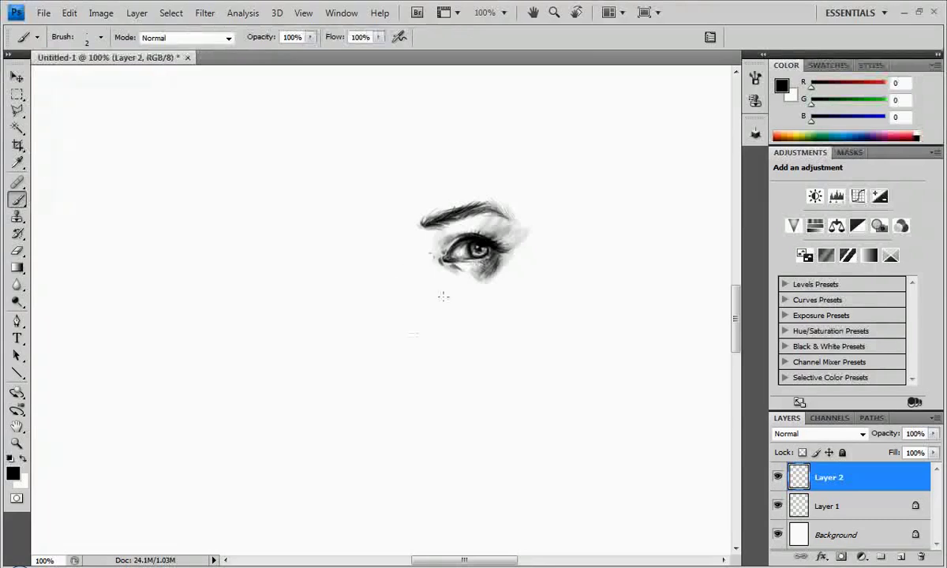
left_click(100, 37)
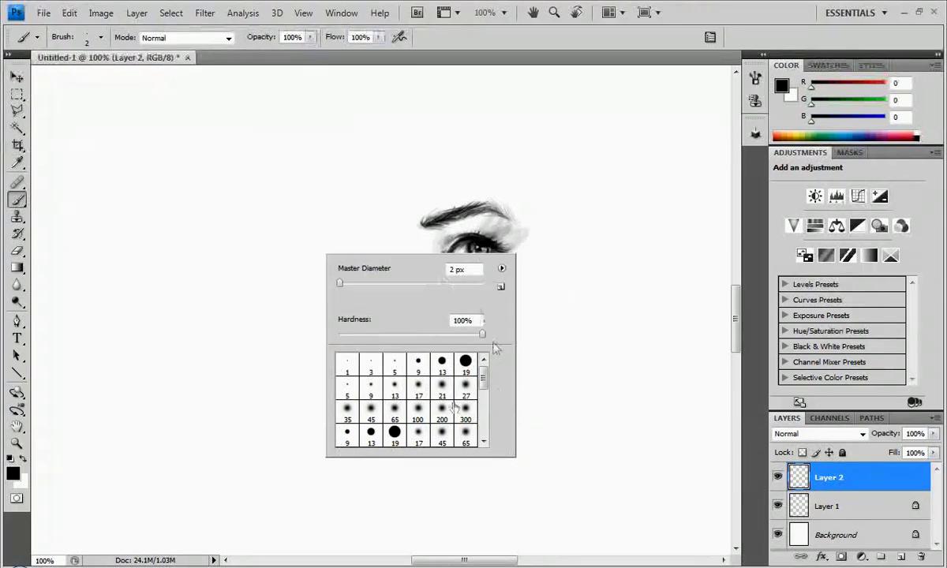
Replace the brushes with the Natural Brushes set and choose its 19 px scattered tip.
left_click(501, 269)
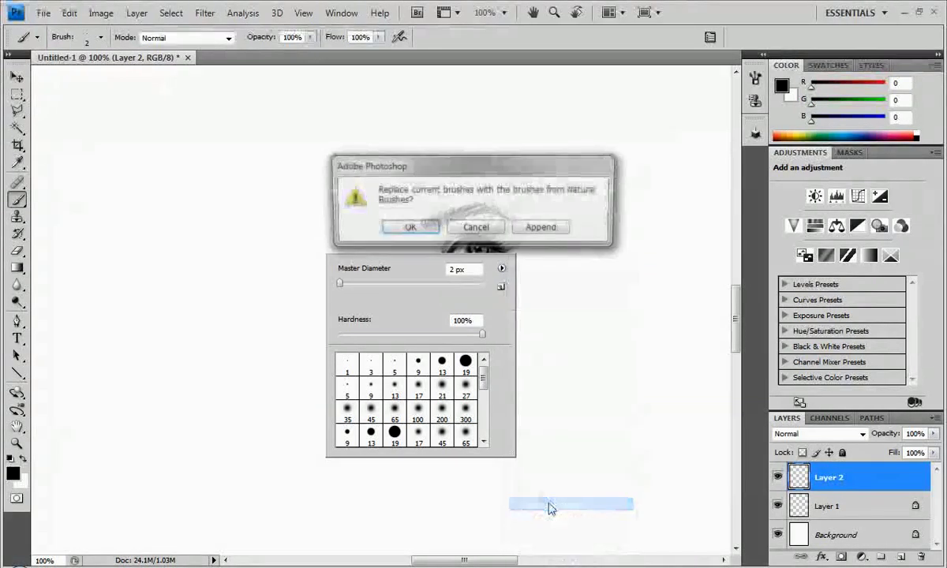
left_click(410, 226)
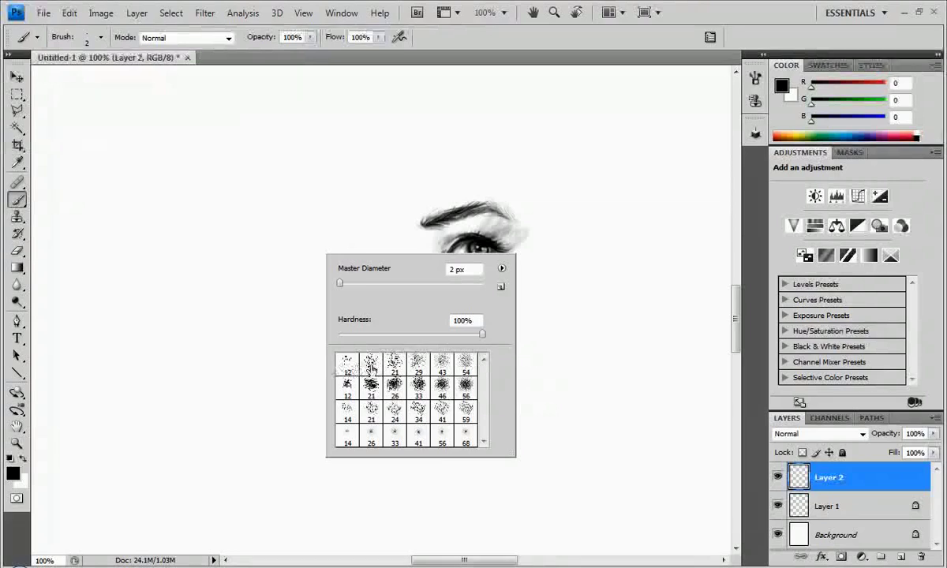
left_click(371, 364)
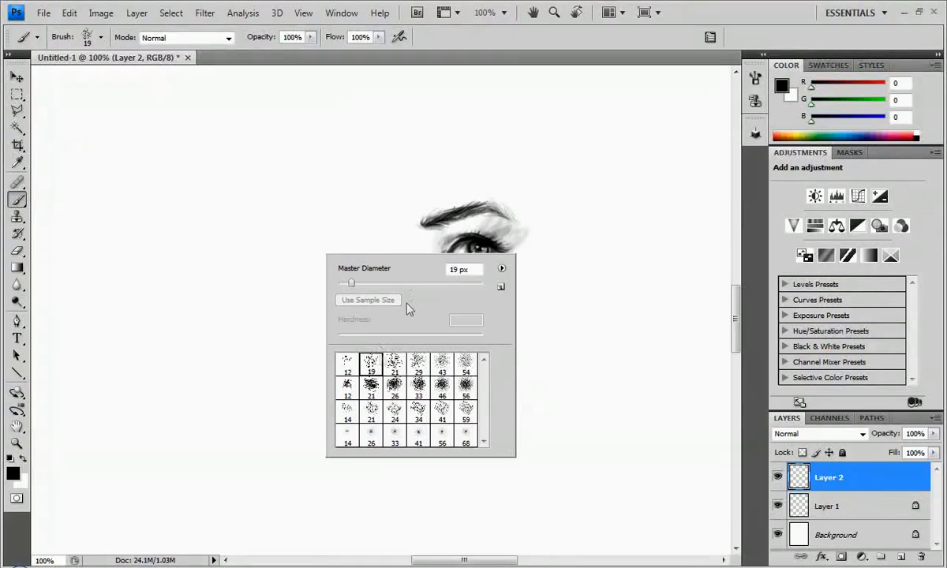
left_click(332, 138)
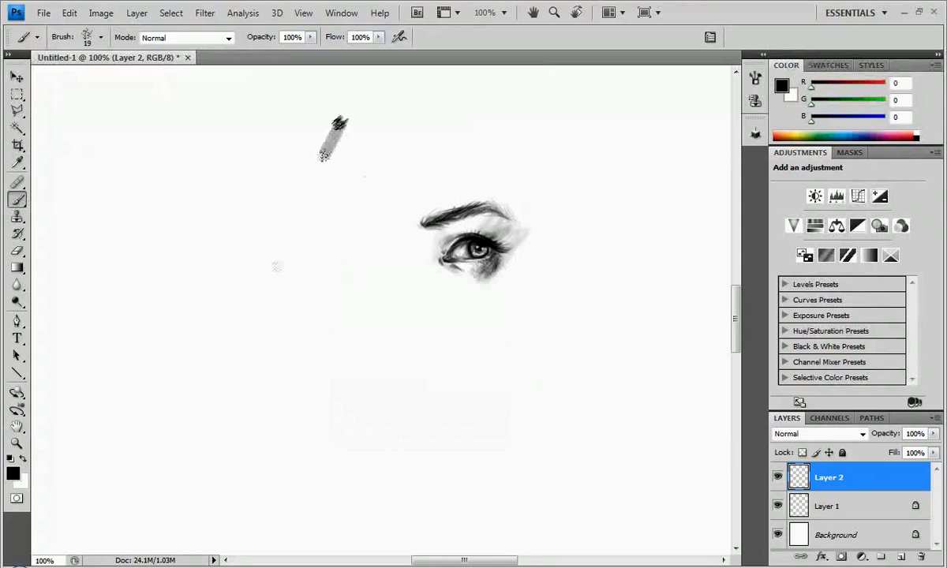
Paint two curved test strokes left of the eye and undo both.
left_click_drag(338, 118, 329, 488)
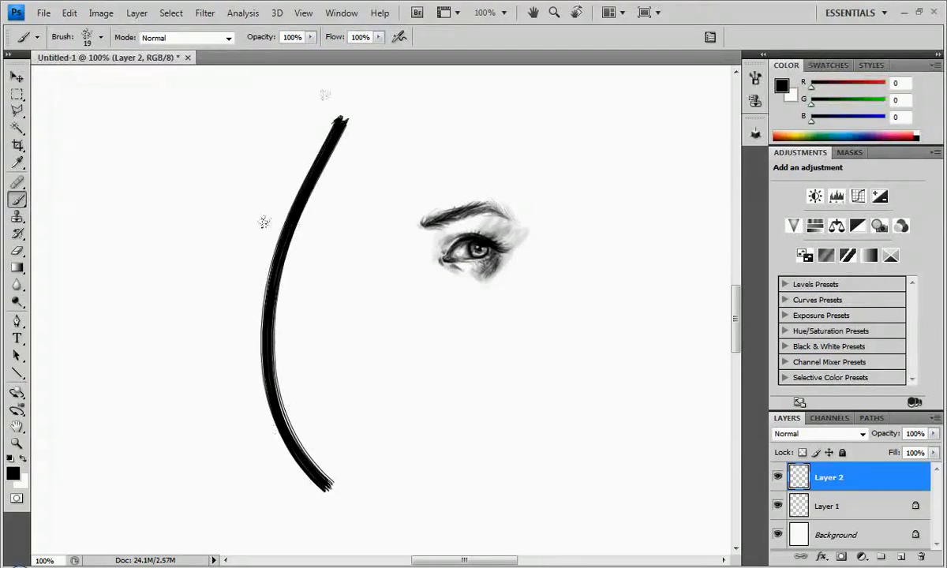
key("ctrl+z")
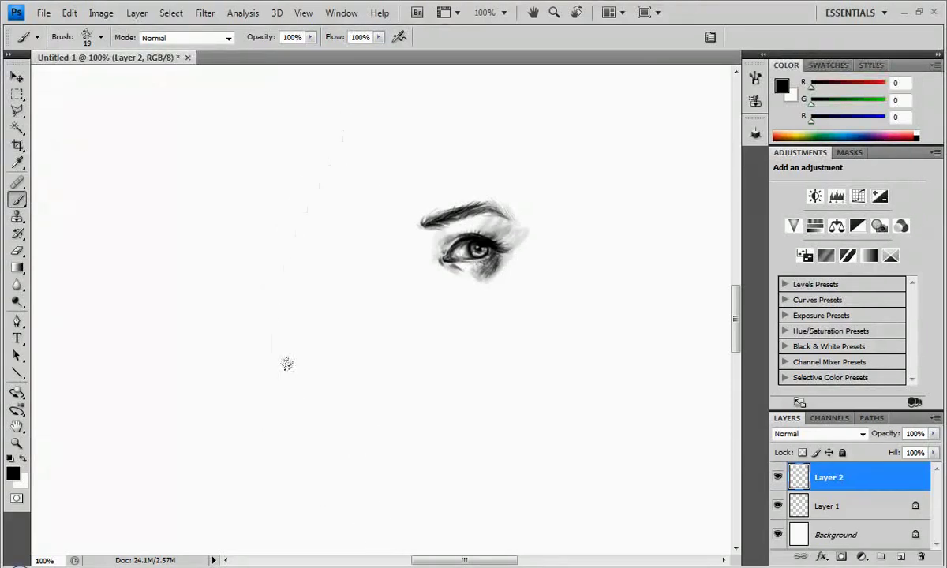
left_click_drag(347, 111, 371, 513)
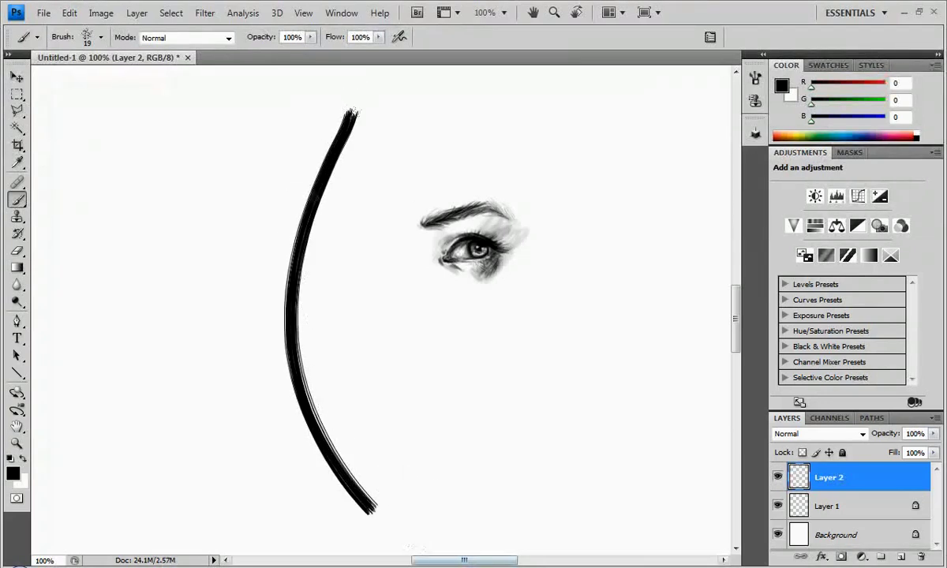
key("ctrl+z")
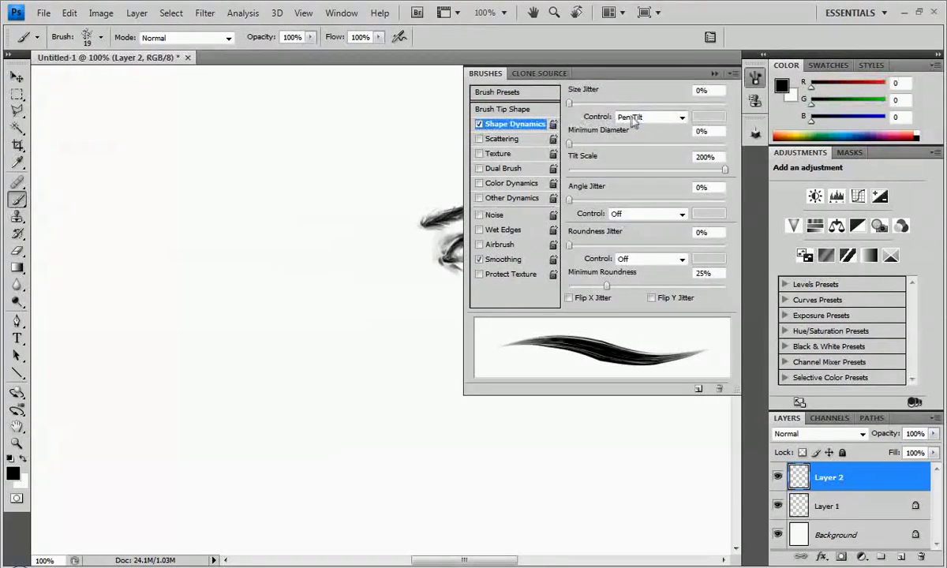
Make brush size follow pen tilt and opacity follow pen pressure, then paint test strokes.
left_click_drag(331, 142, 363, 474)
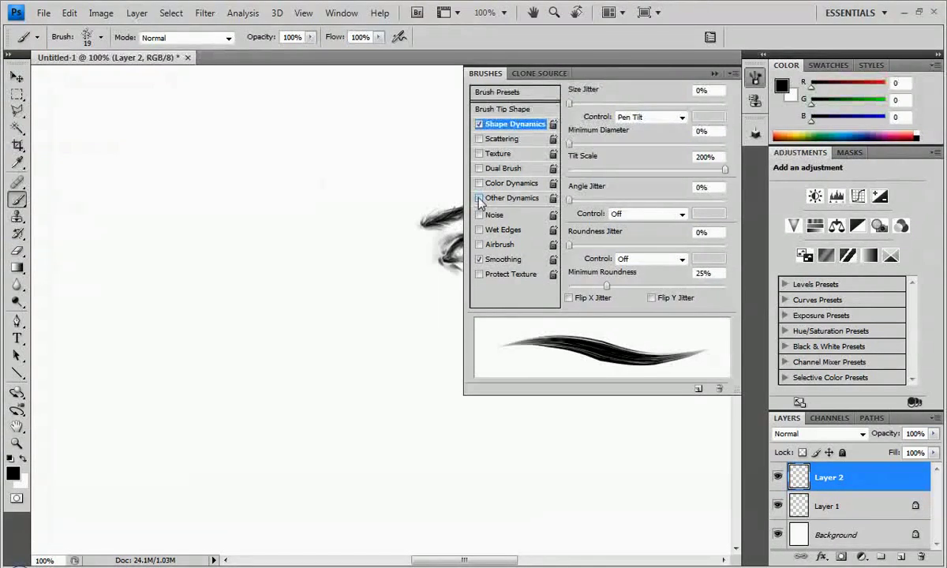
left_click(512, 198)
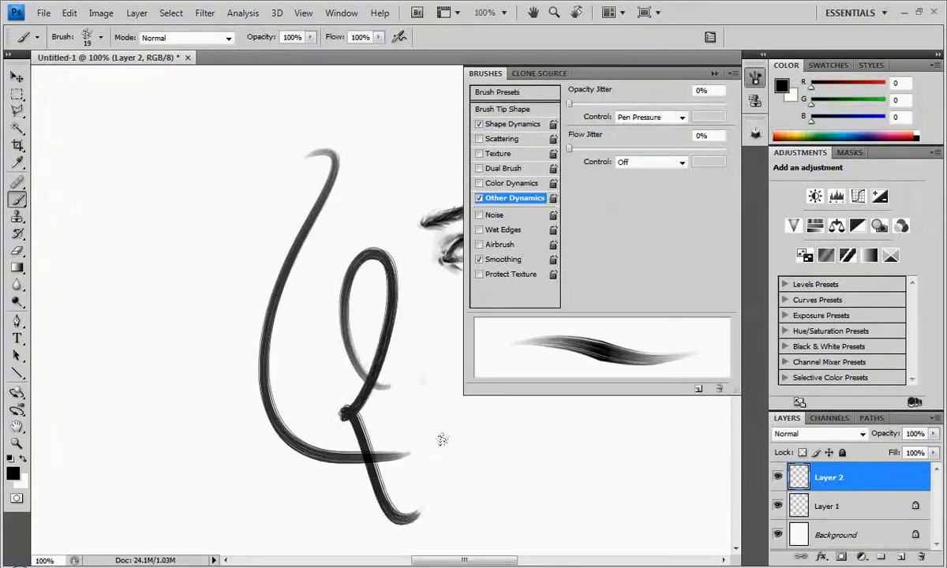
left_click_drag(272, 201, 209, 351)
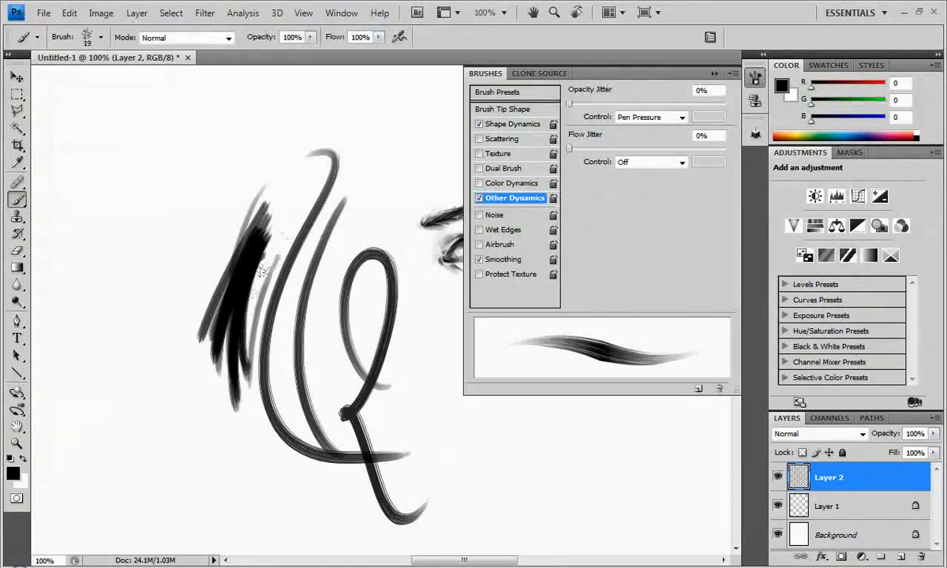
left_click(17, 111)
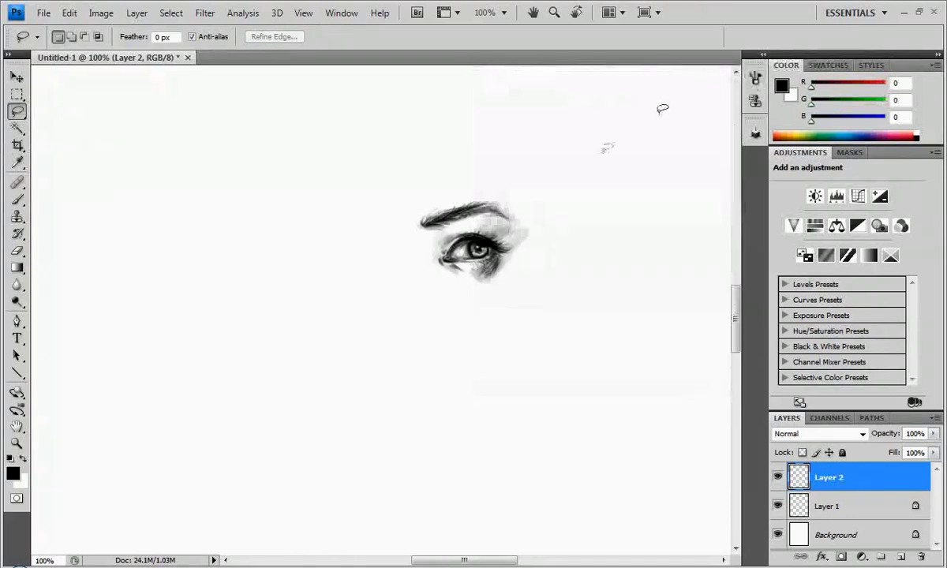
Load the Calligraphic Brushes set and paint bold black 45 px strokes left of the eye.
right_click(292, 276)
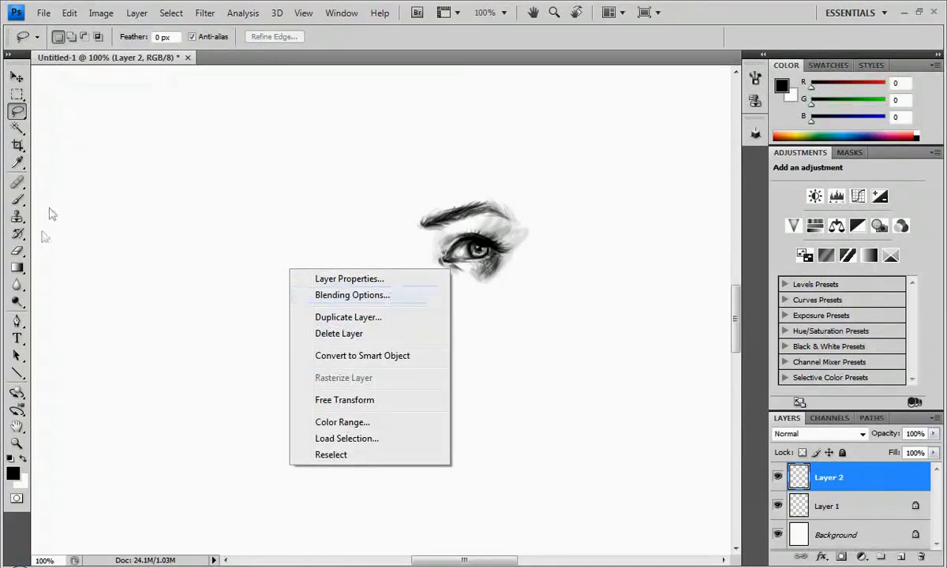
left_click(352, 294)
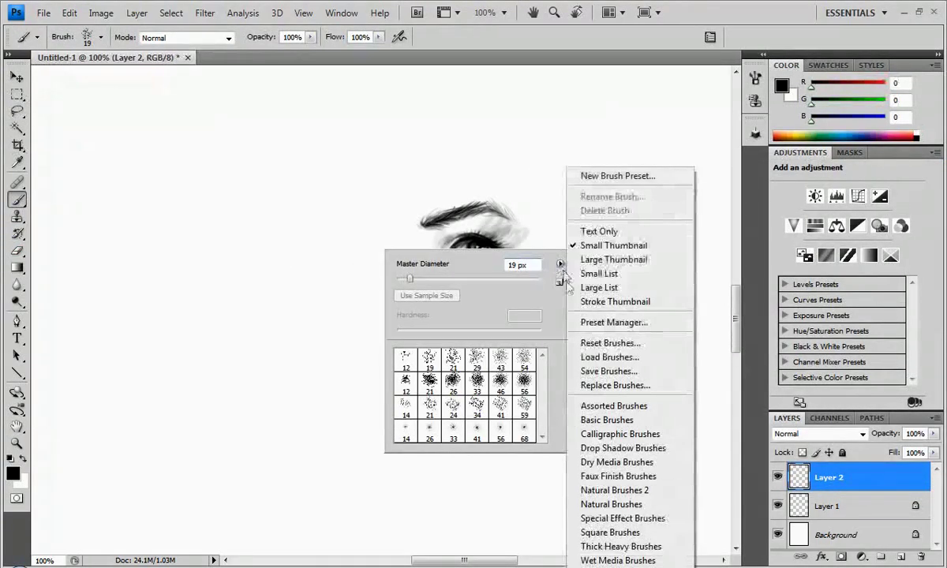
left_click(619, 434)
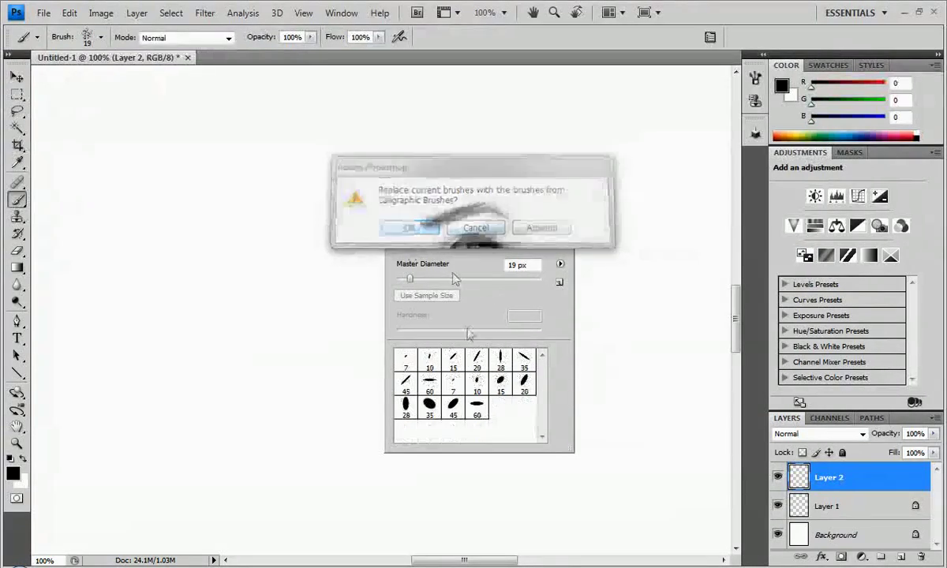
left_click(410, 227)
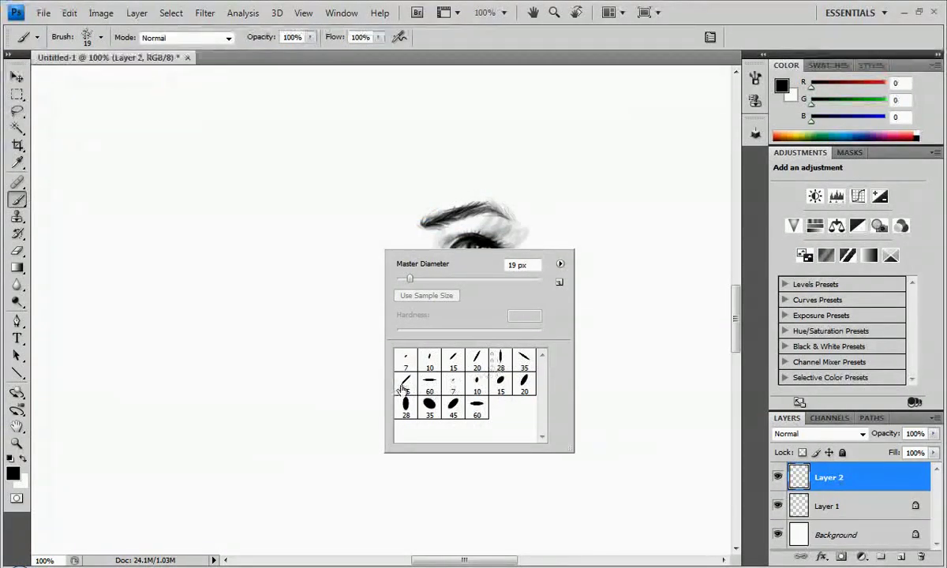
left_click_drag(268, 142, 382, 512)
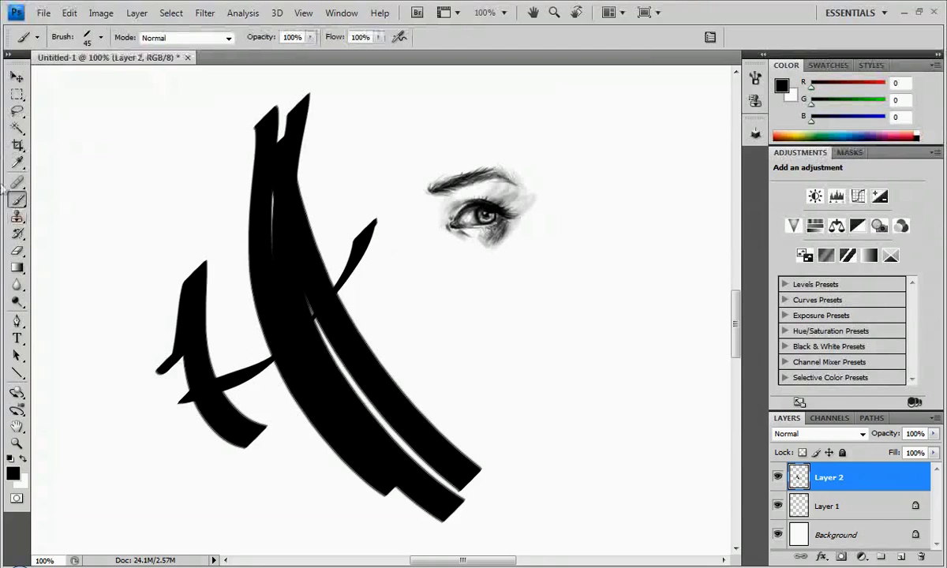
left_click(17, 112)
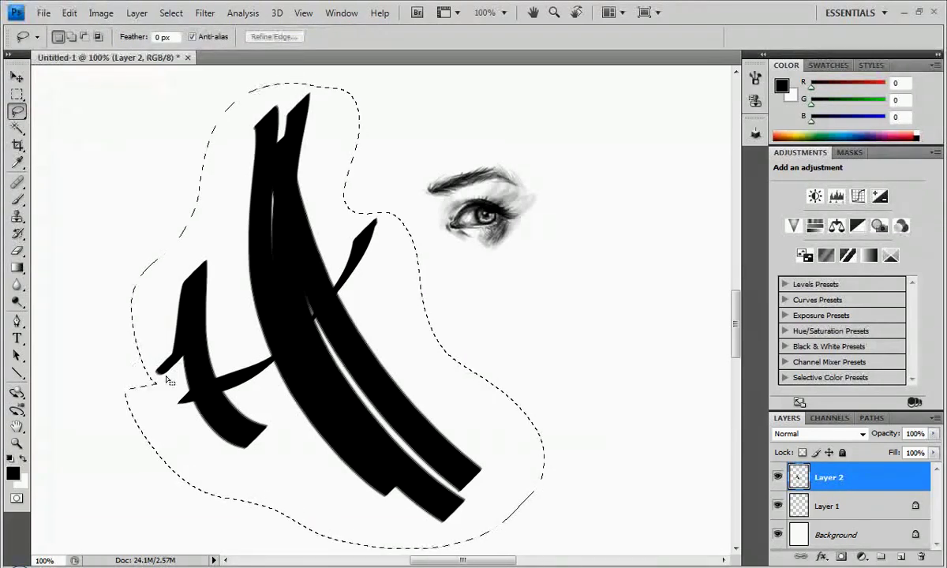
Delete the selected calligraphic strokes and reset the brushes to the default set.
key("Delete")
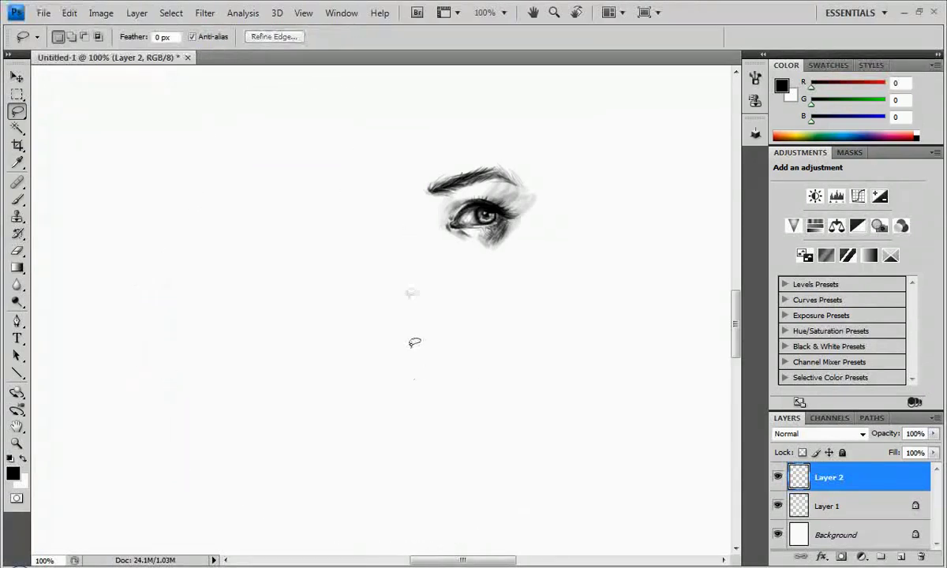
left_click(18, 199)
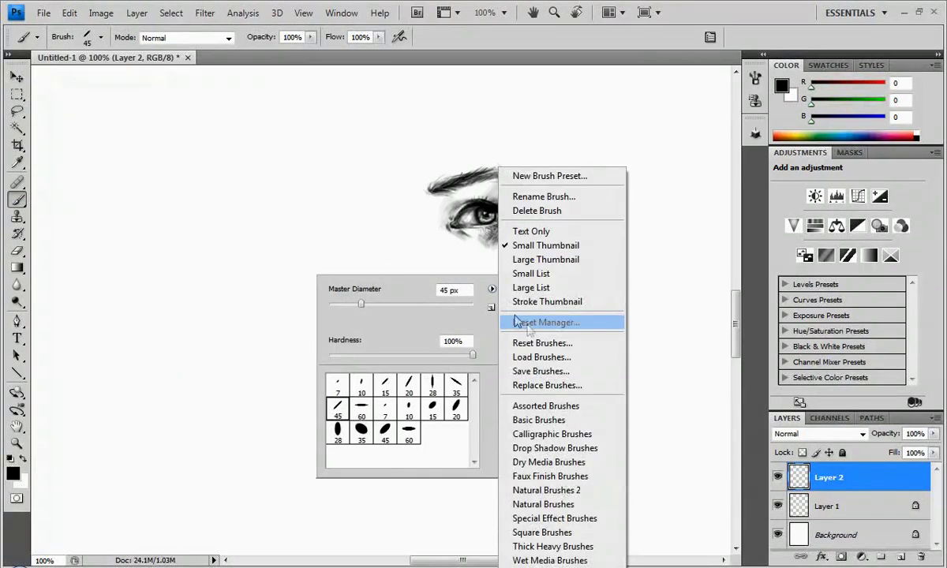
mouse_move(541, 357)
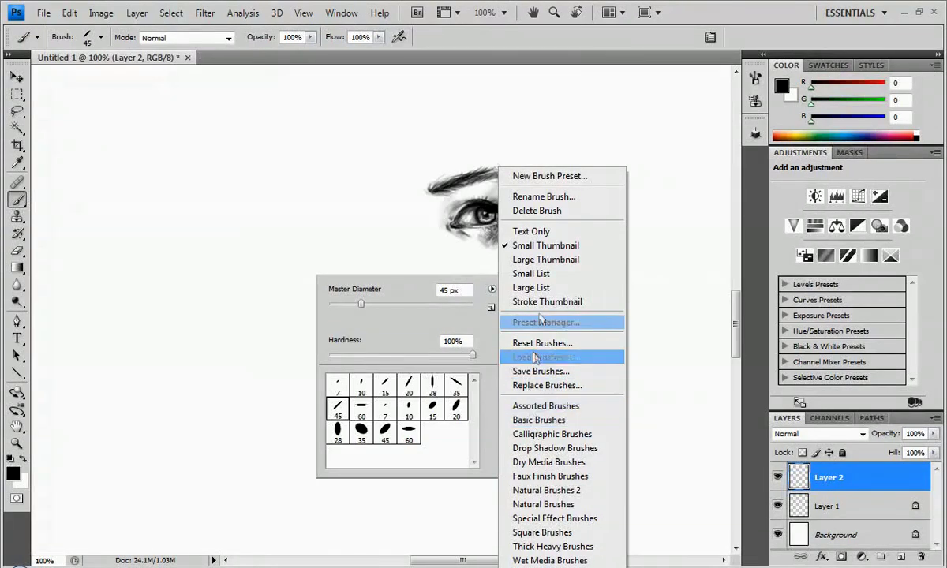
left_click(542, 343)
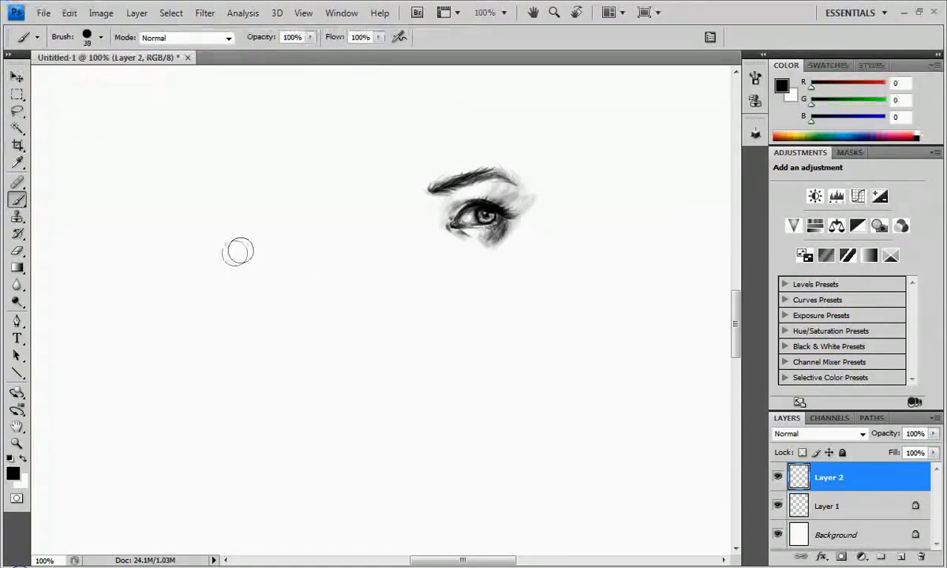
Paint a thick round test stroke and smudge its right edge at 50% strength.
left_click_drag(229, 193, 312, 473)
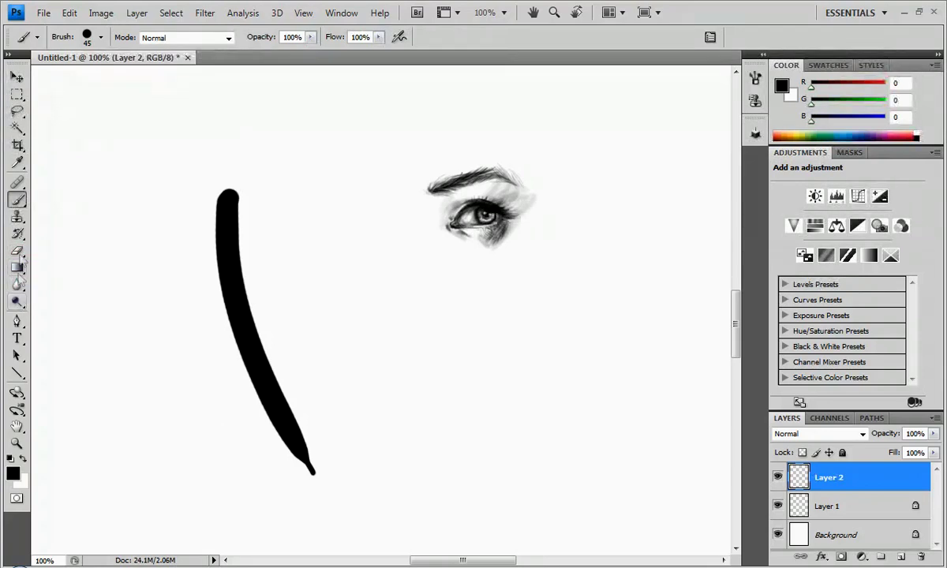
left_click(17, 284)
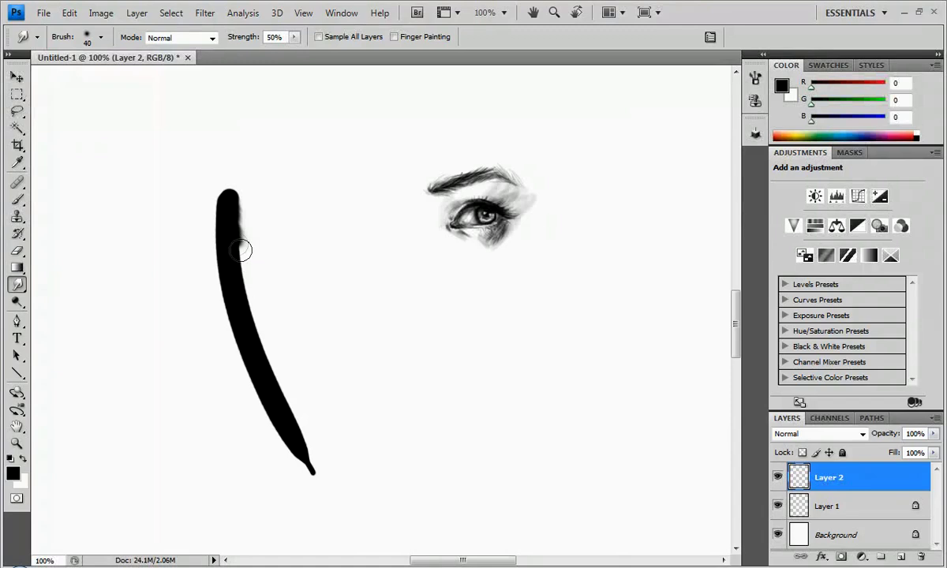
left_click_drag(240, 251, 260, 336)
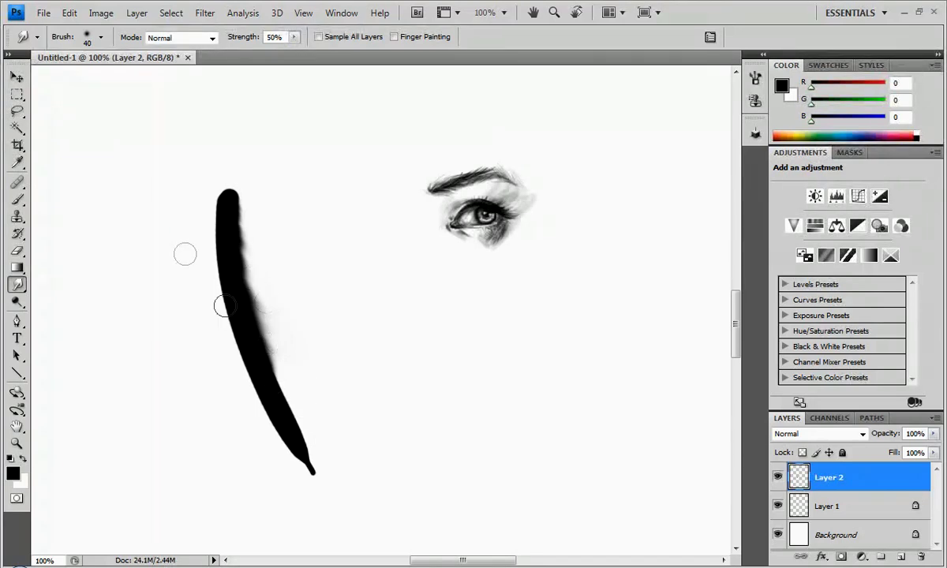
left_click(17, 111)
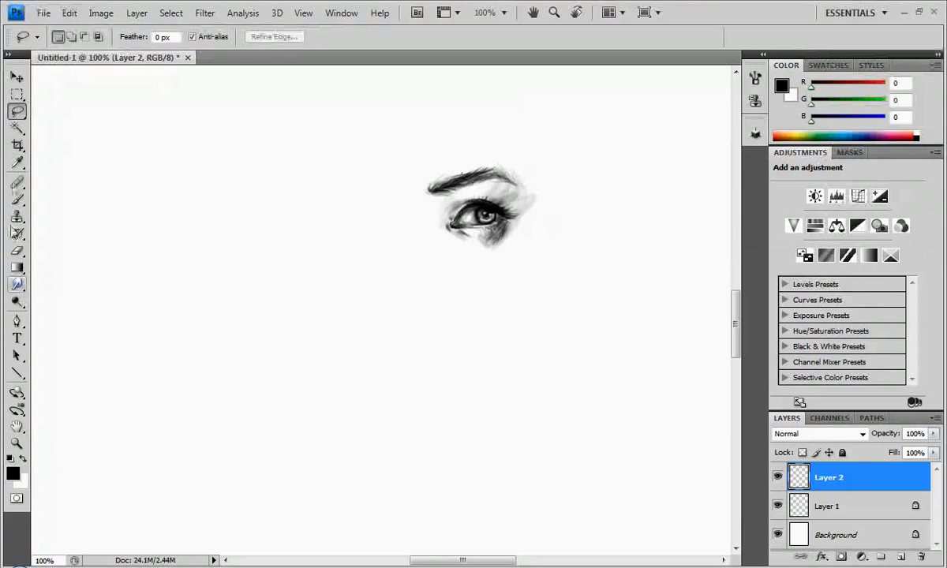
Paint a soft gray test stroke left of the eye, tipped with a black dab.
left_click_drag(221, 233, 303, 481)
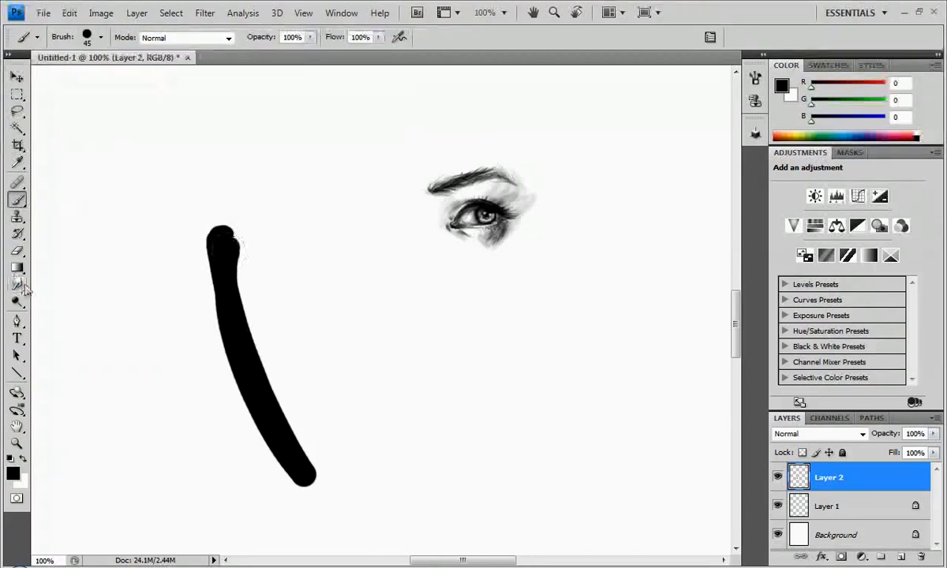
left_click(17, 285)
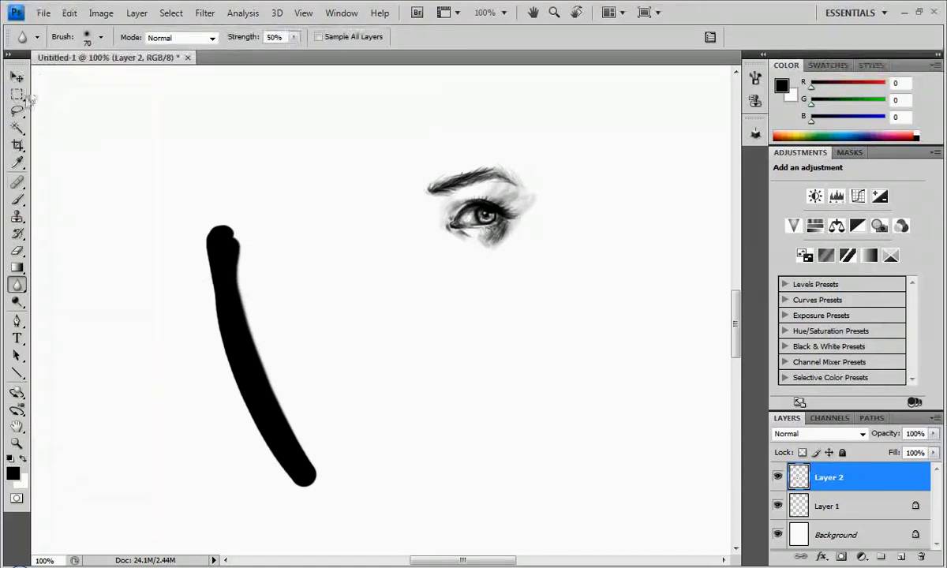
left_click(17, 110)
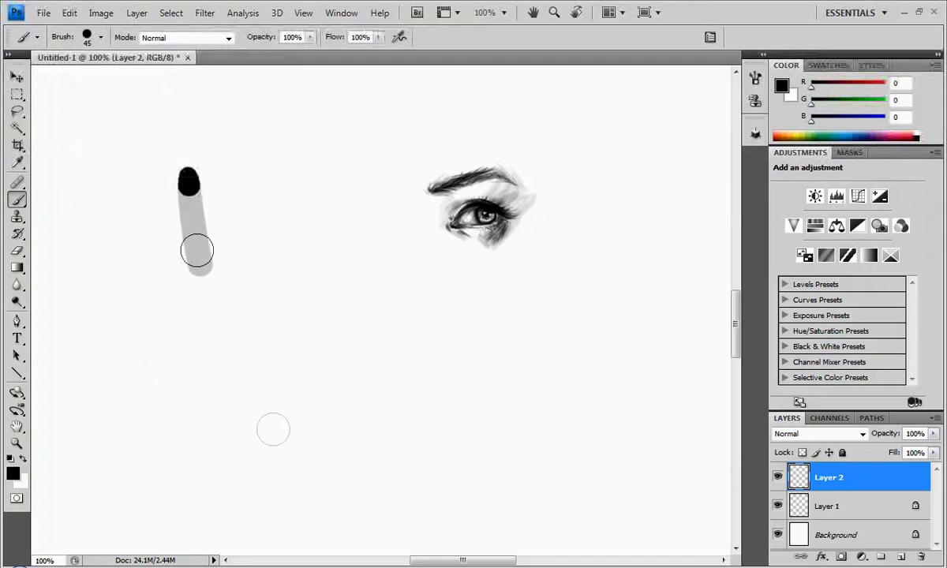
Brush a bold black curve, then blend a fan of gray strokes at 20% and 10% opacity.
left_click_drag(189, 182, 323, 497)
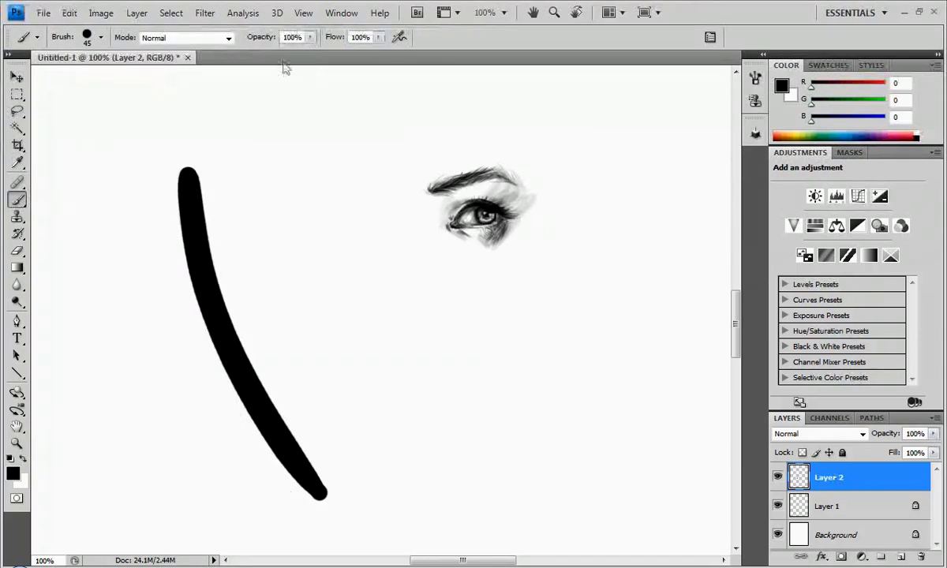
mouse_move(253, 233)
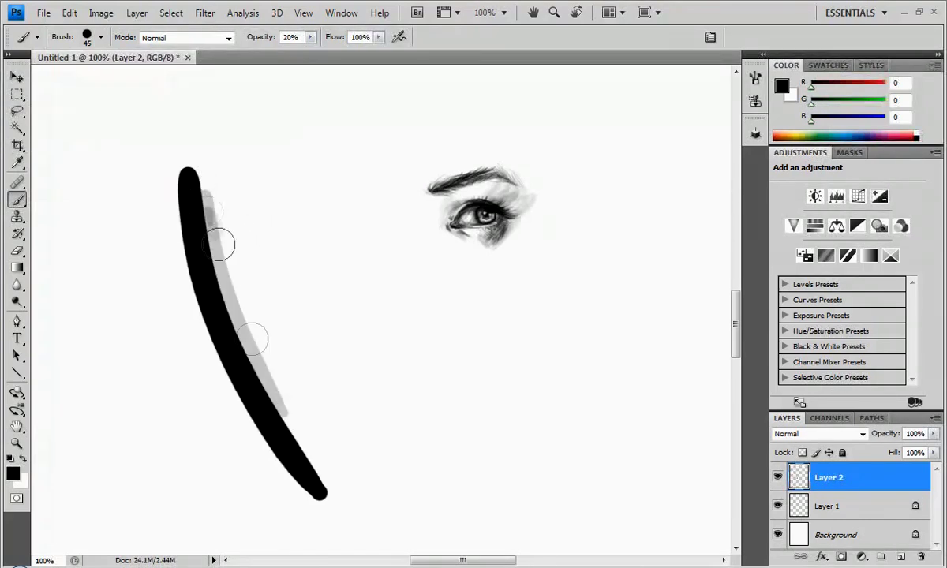
left_click_drag(221, 244, 316, 465)
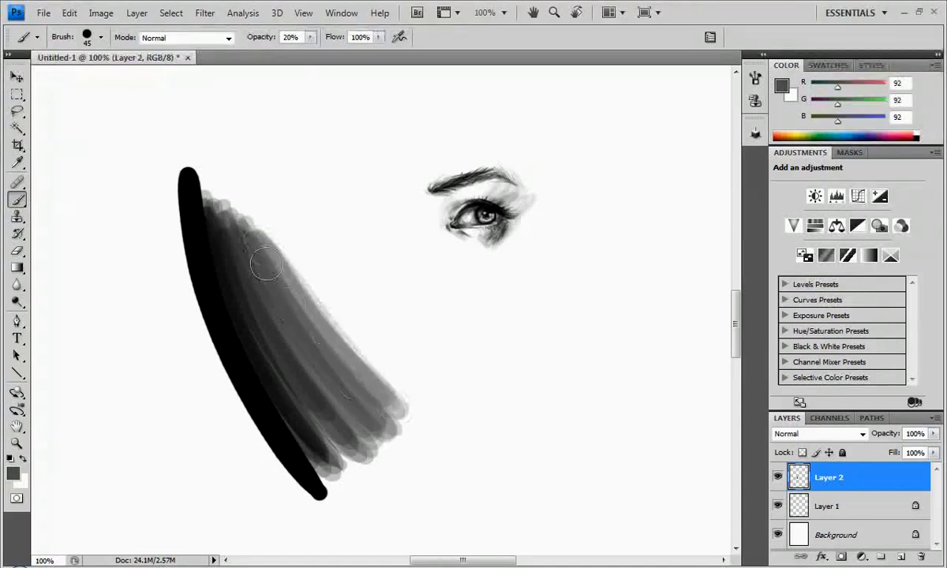
left_click_drag(268, 264, 308, 300)
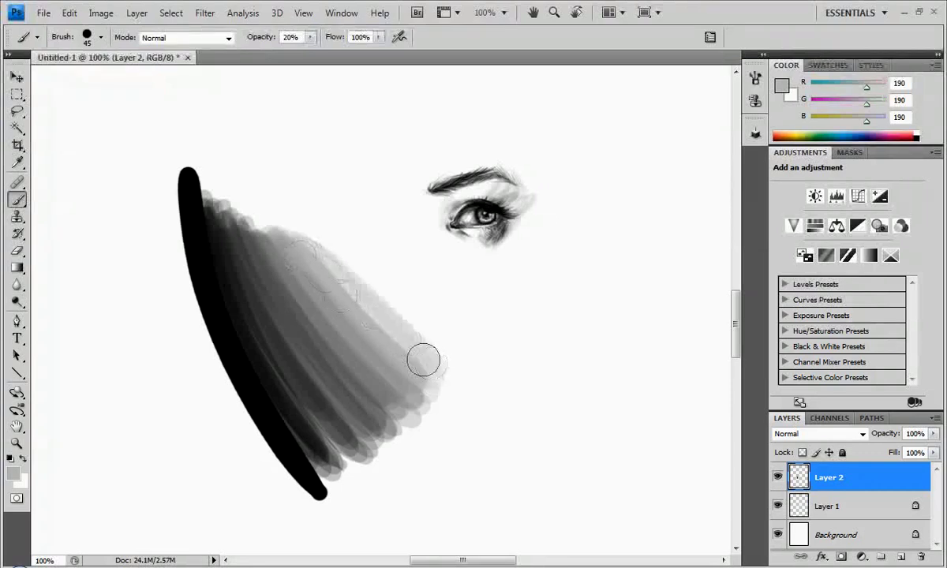
left_click_drag(422, 359, 316, 240)
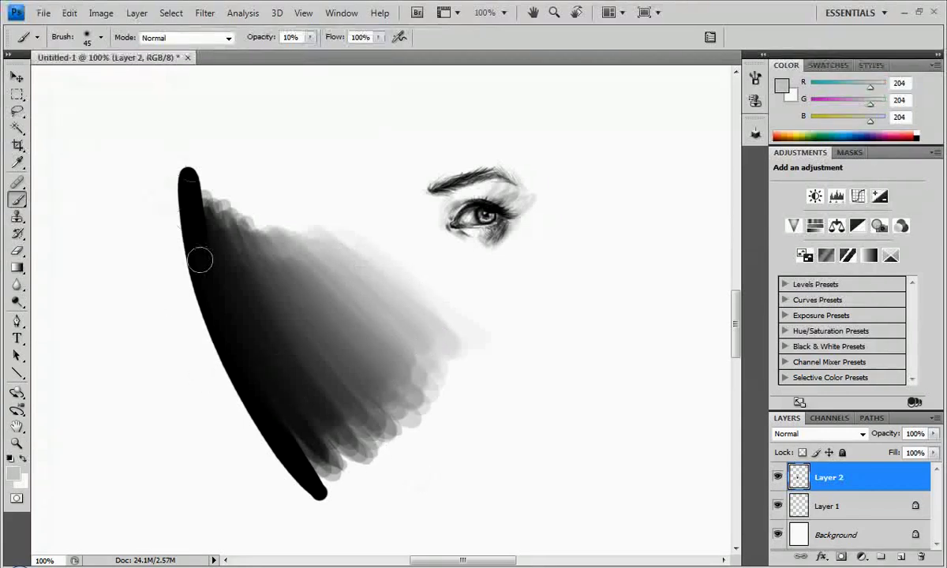
left_click_drag(199, 260, 239, 334)
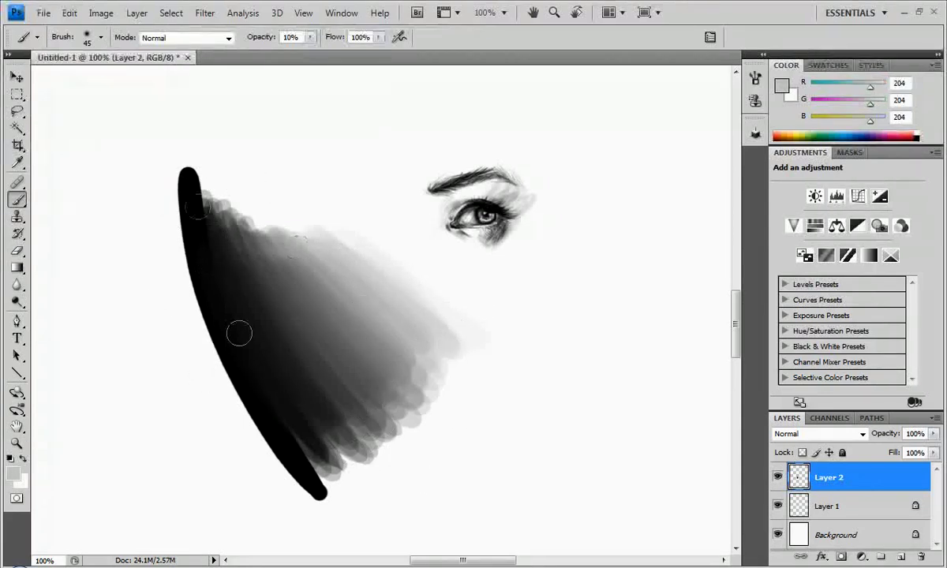
left_click_drag(239, 333, 204, 238)
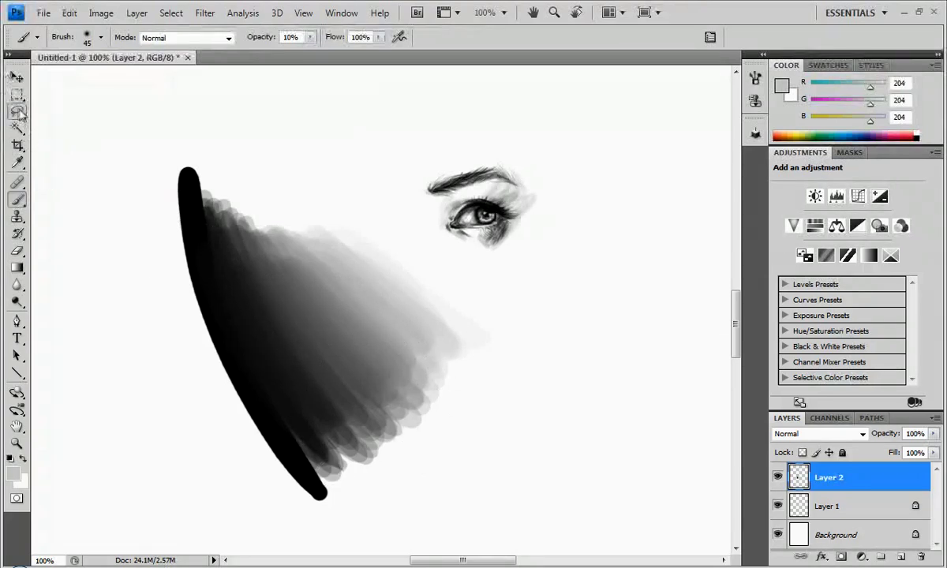
left_click(18, 111)
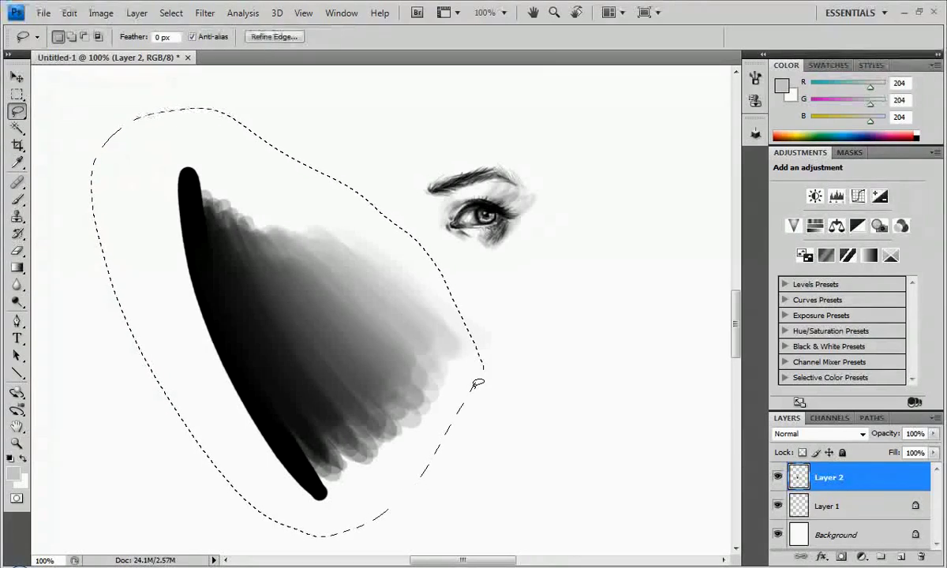
Delete the gray demo and paint a soft red stroke left of the eye.
key("Delete")
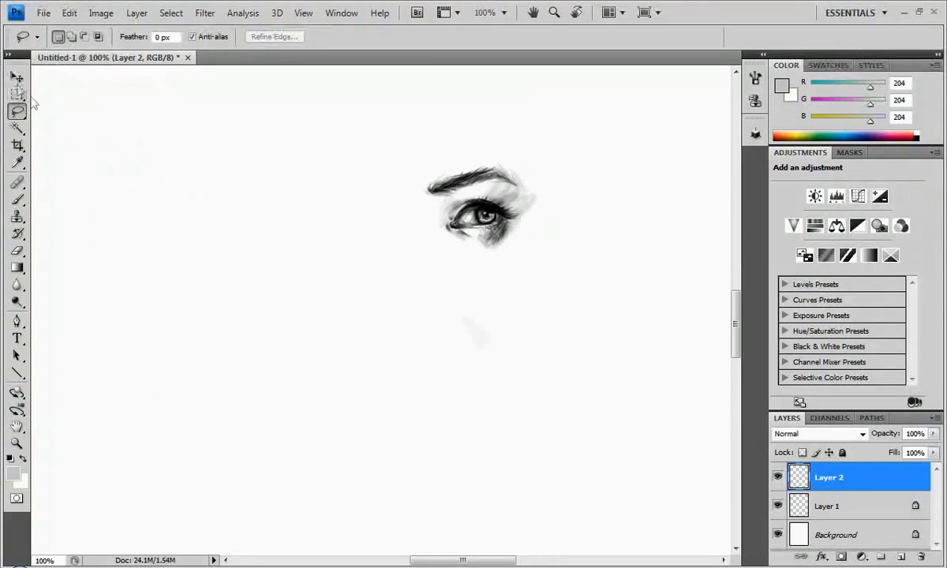
left_click(17, 199)
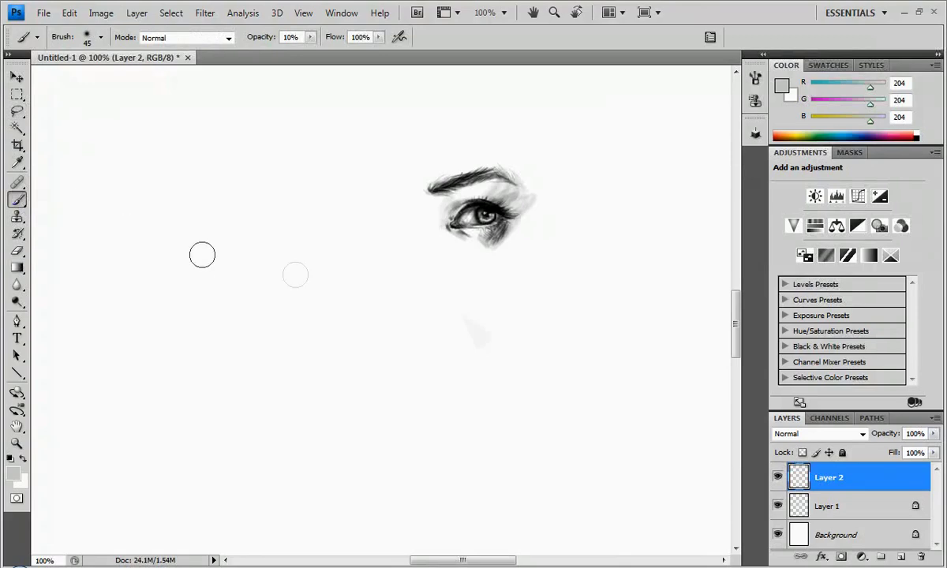
left_click(12, 467)
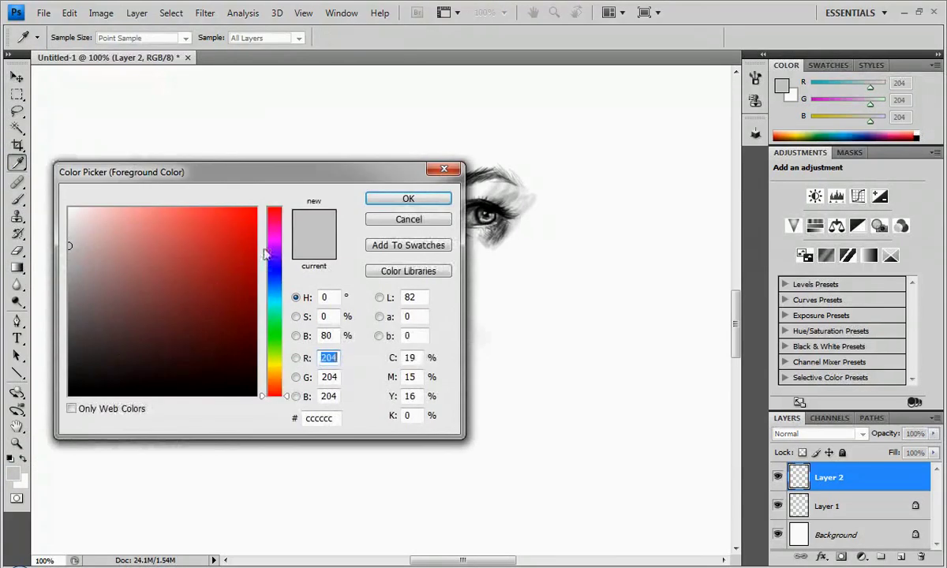
left_click(408, 198)
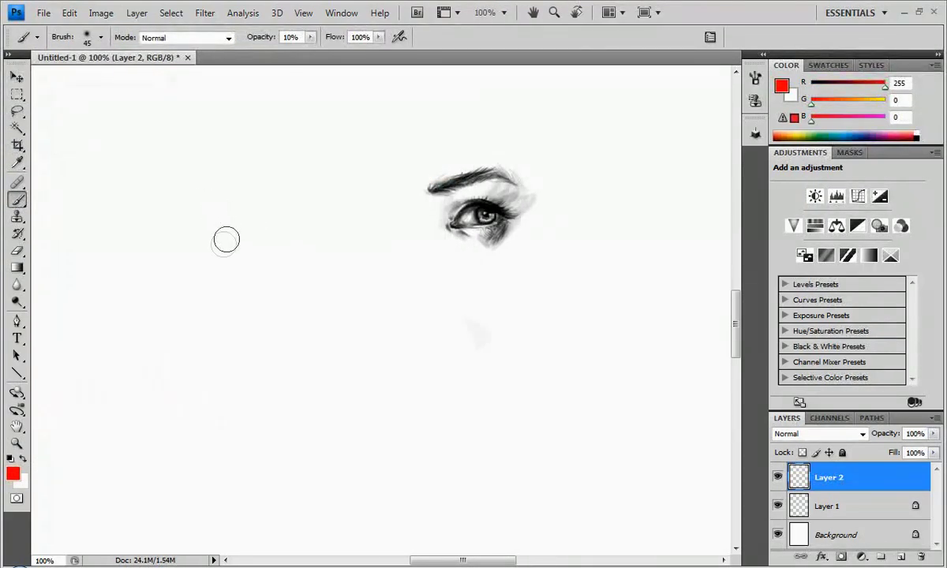
left_click_drag(205, 220, 259, 433)
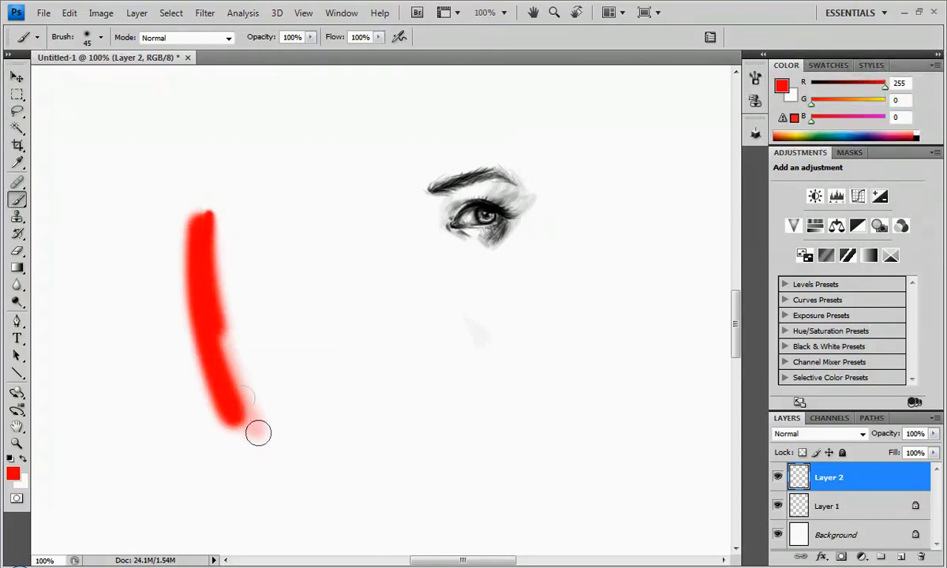
Paint a blue stroke beside the red one and blend it toward the red.
left_click(13, 474)
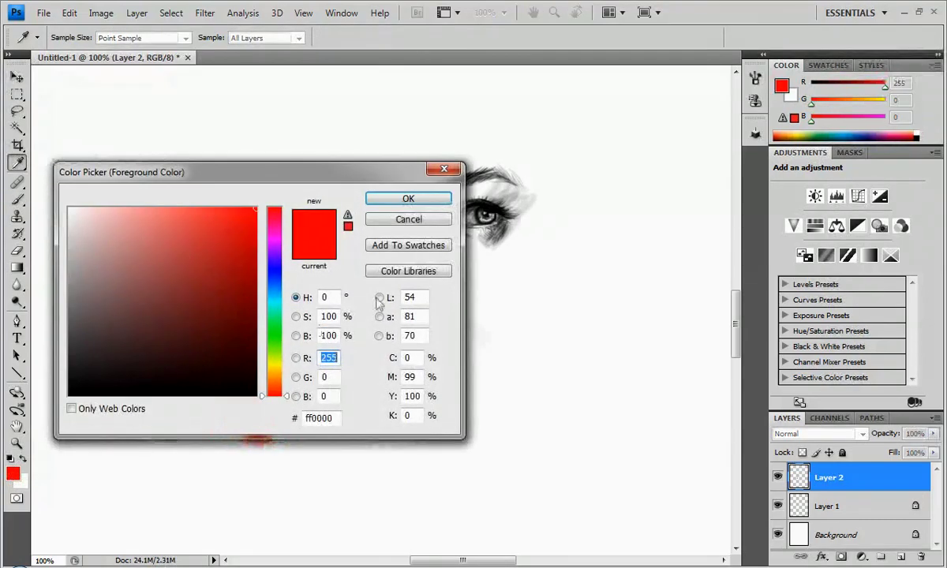
left_click(408, 198)
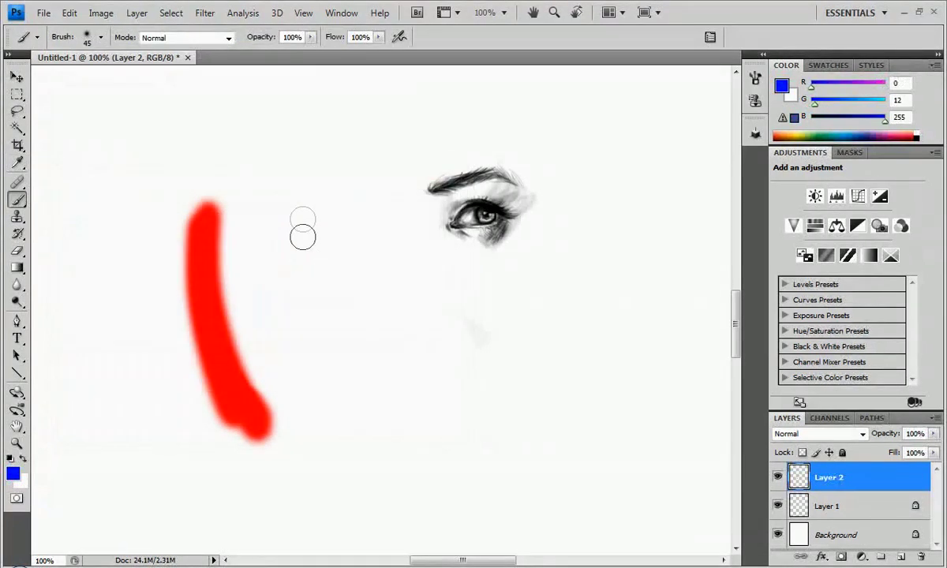
left_click_drag(272, 190, 355, 426)
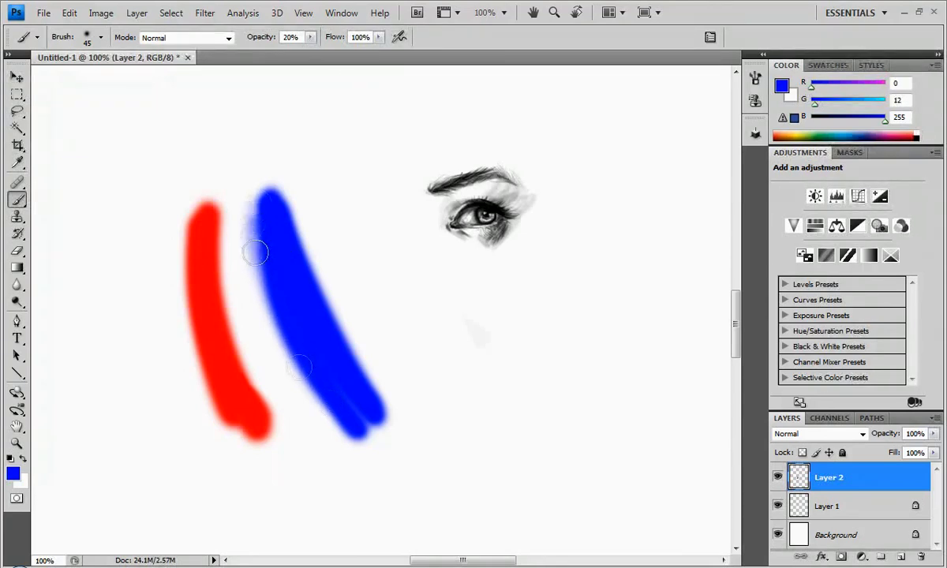
left_click_drag(257, 253, 316, 440)
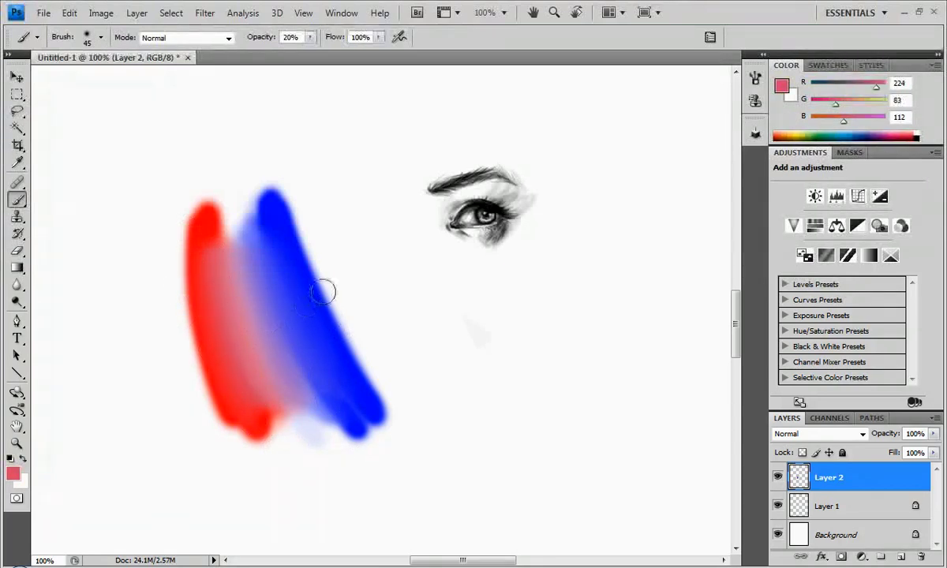
left_click(17, 94)
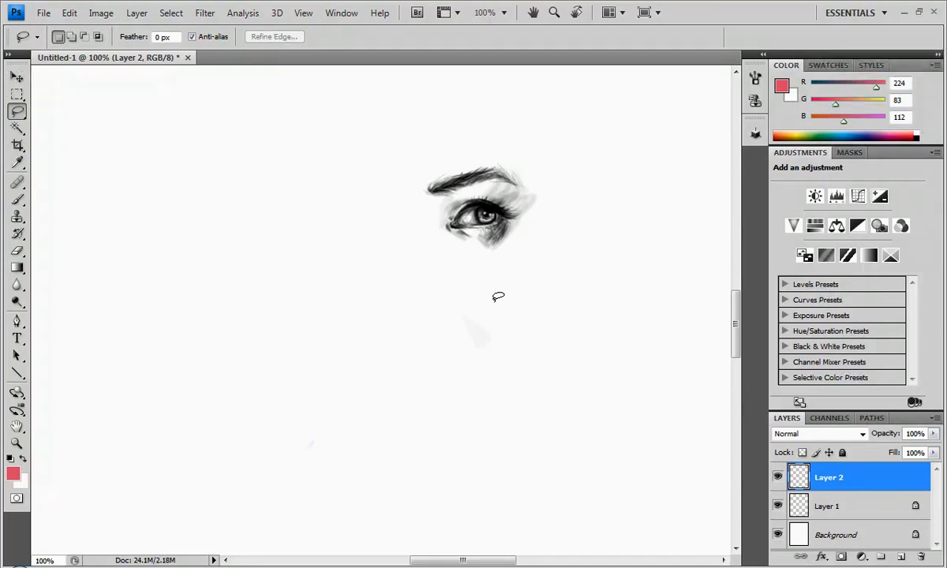
Nudge the eye layer with the Move tool and add a sketch mark near the eyebrow.
left_click(18, 77)
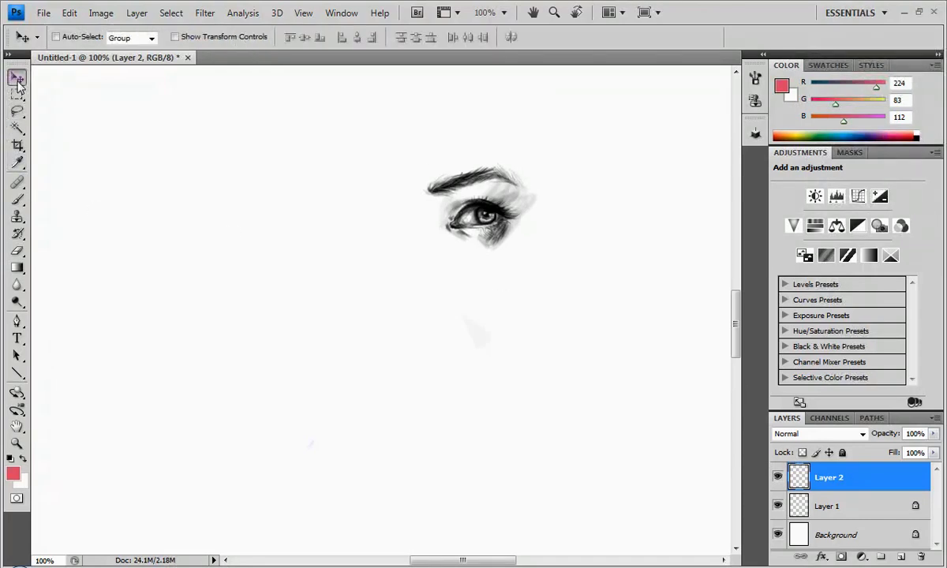
mouse_move(503, 282)
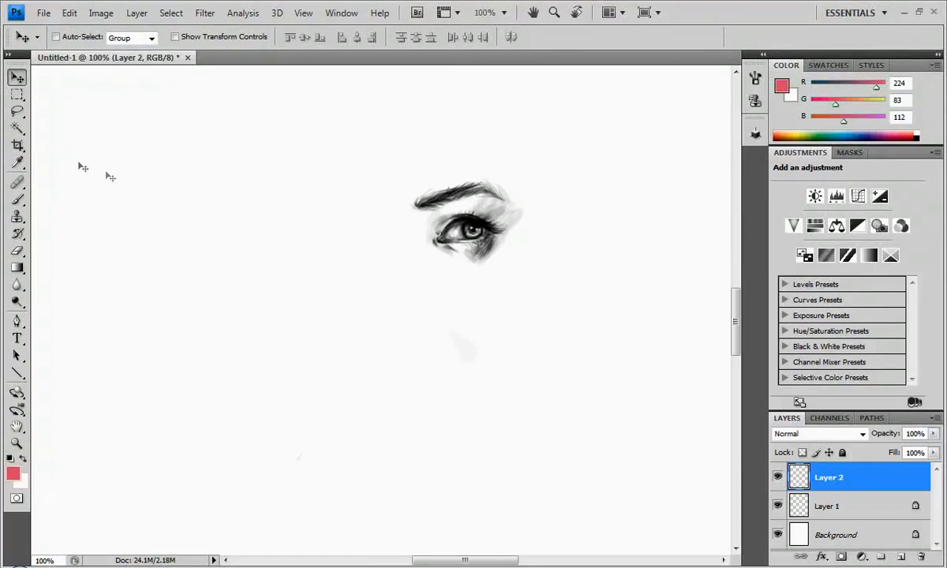
left_click(18, 182)
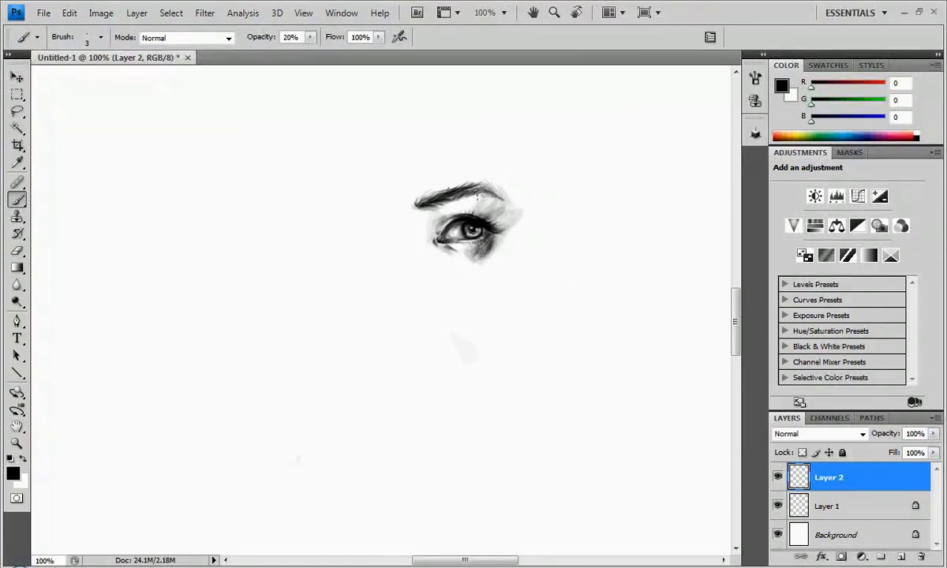
left_click(101, 37)
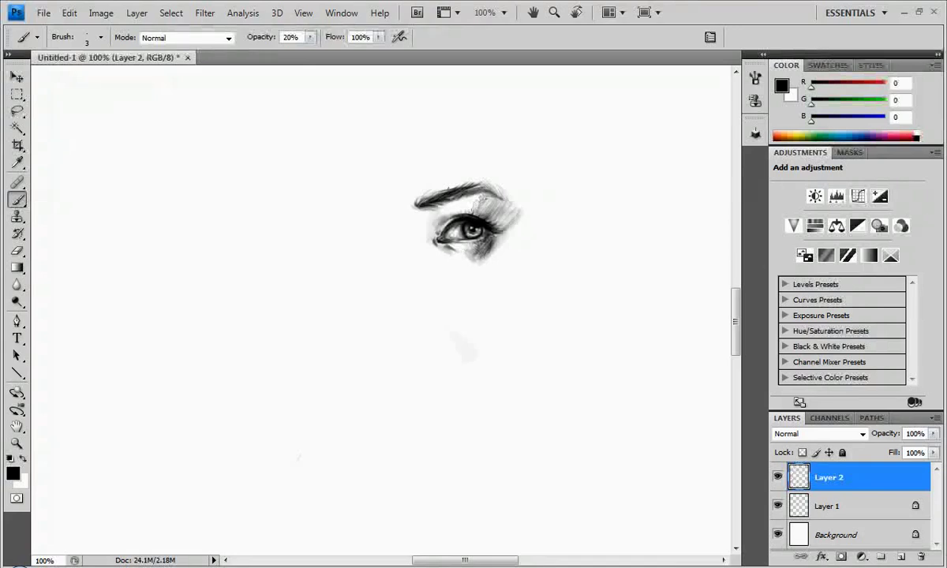
Hatch sketchy black lines around the eye corner, keeping black as the painting colour.
left_click(434, 228)
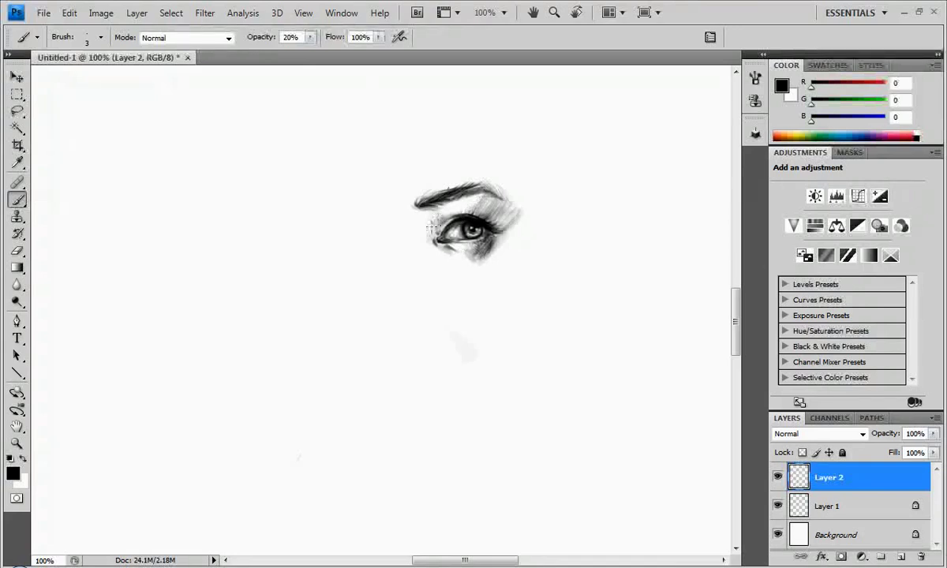
left_click_drag(430, 229, 440, 252)
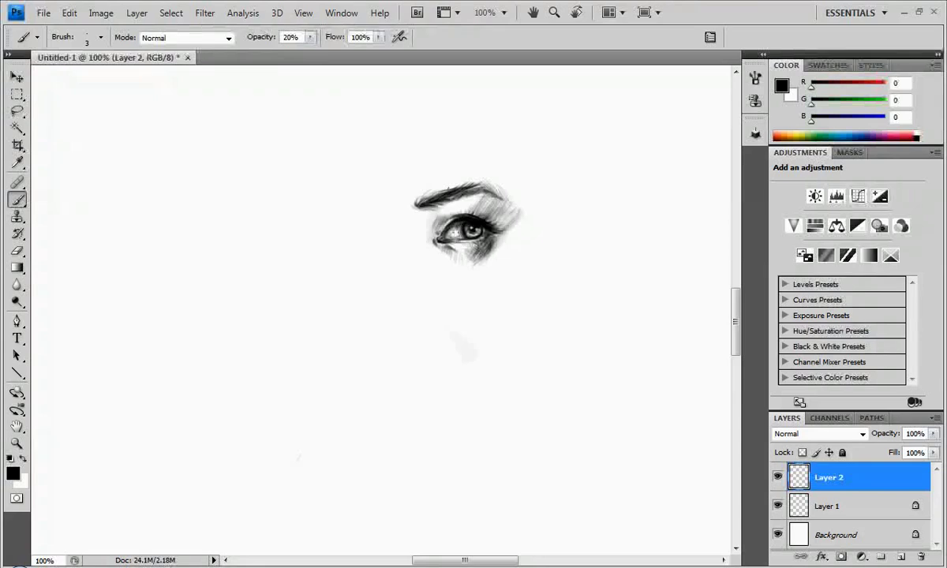
mouse_move(420, 183)
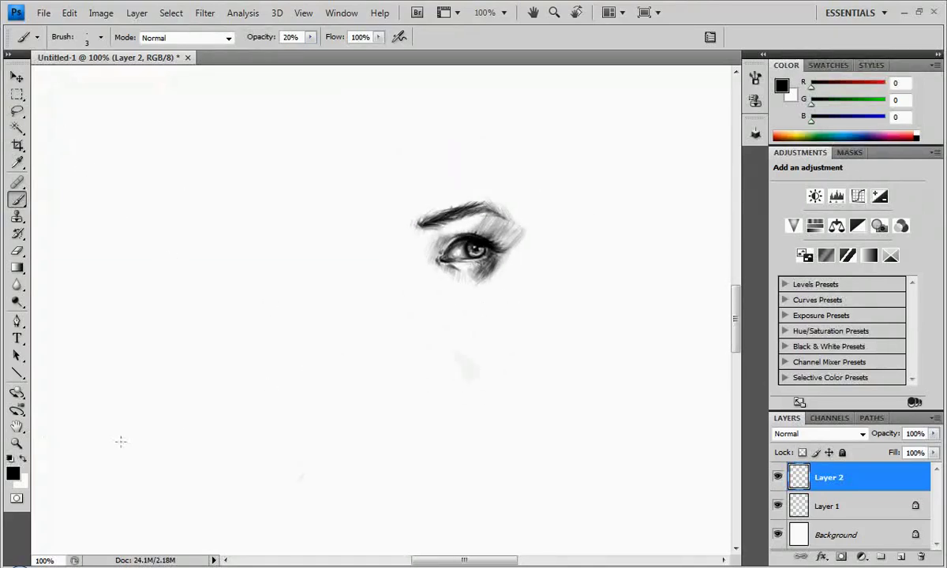
left_click(13, 466)
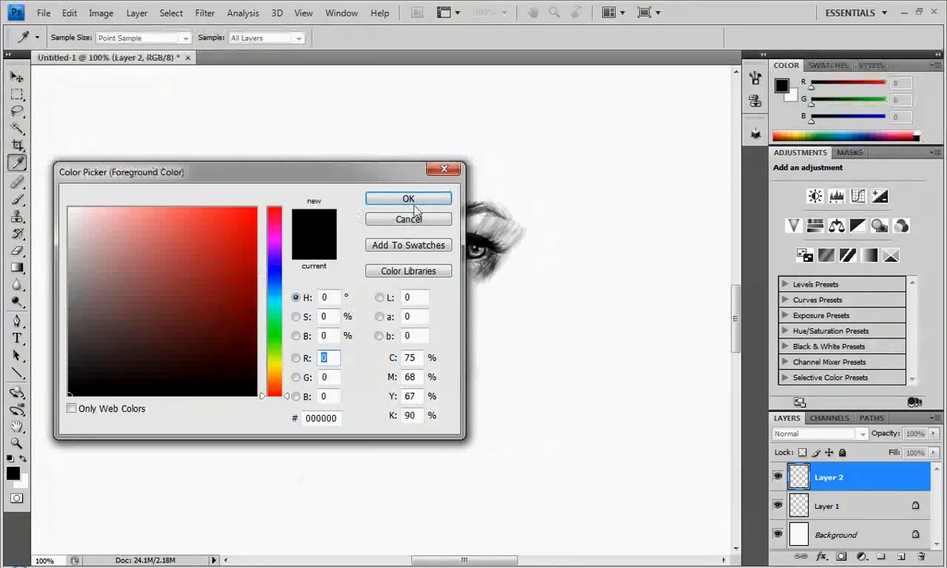
left_click(408, 198)
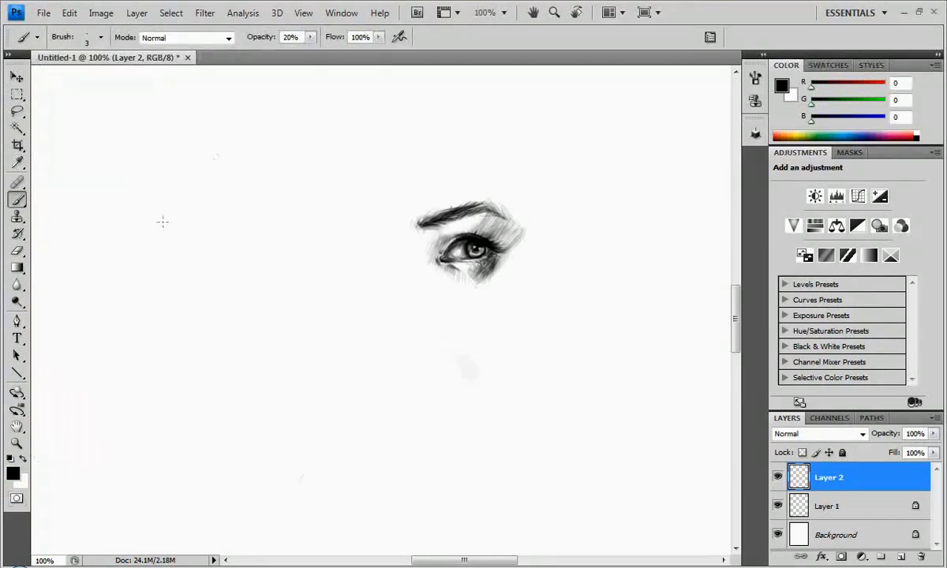